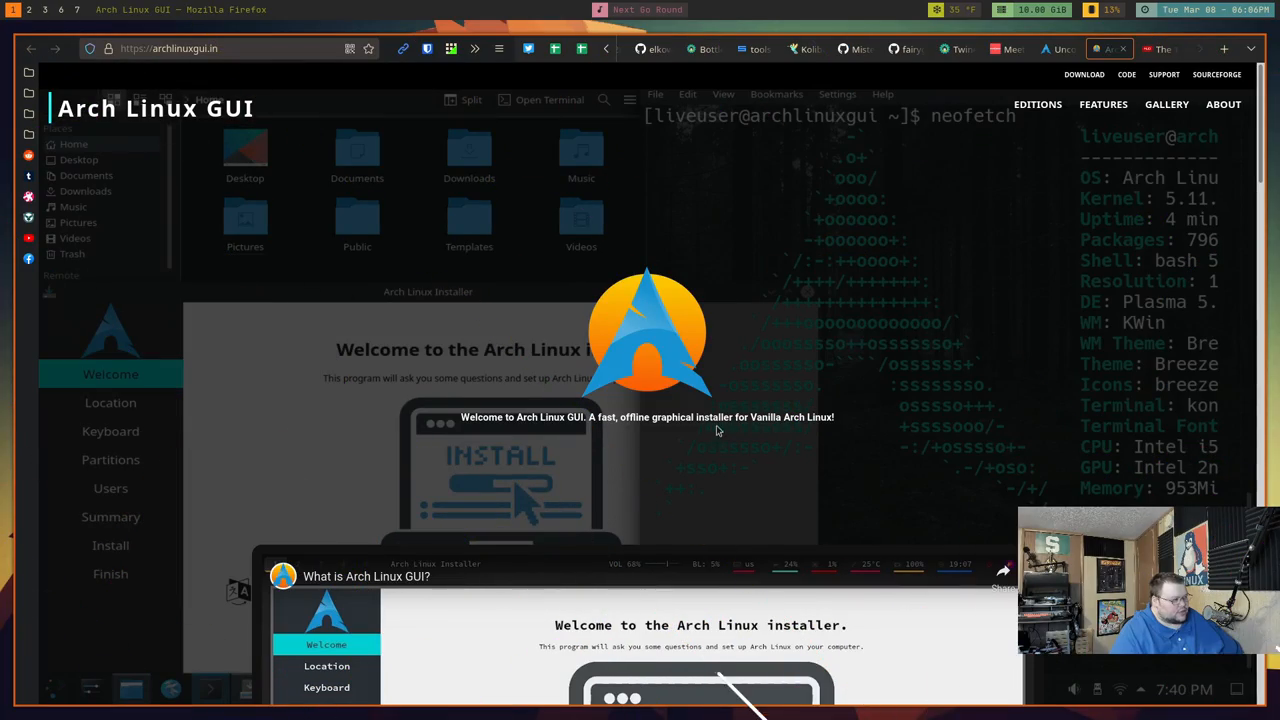
- Scroll archlinuxgui.in to the download editions: Plasma, Gnome, Xfce, Cinnamon, MATE, window managers
scroll(down, 3)
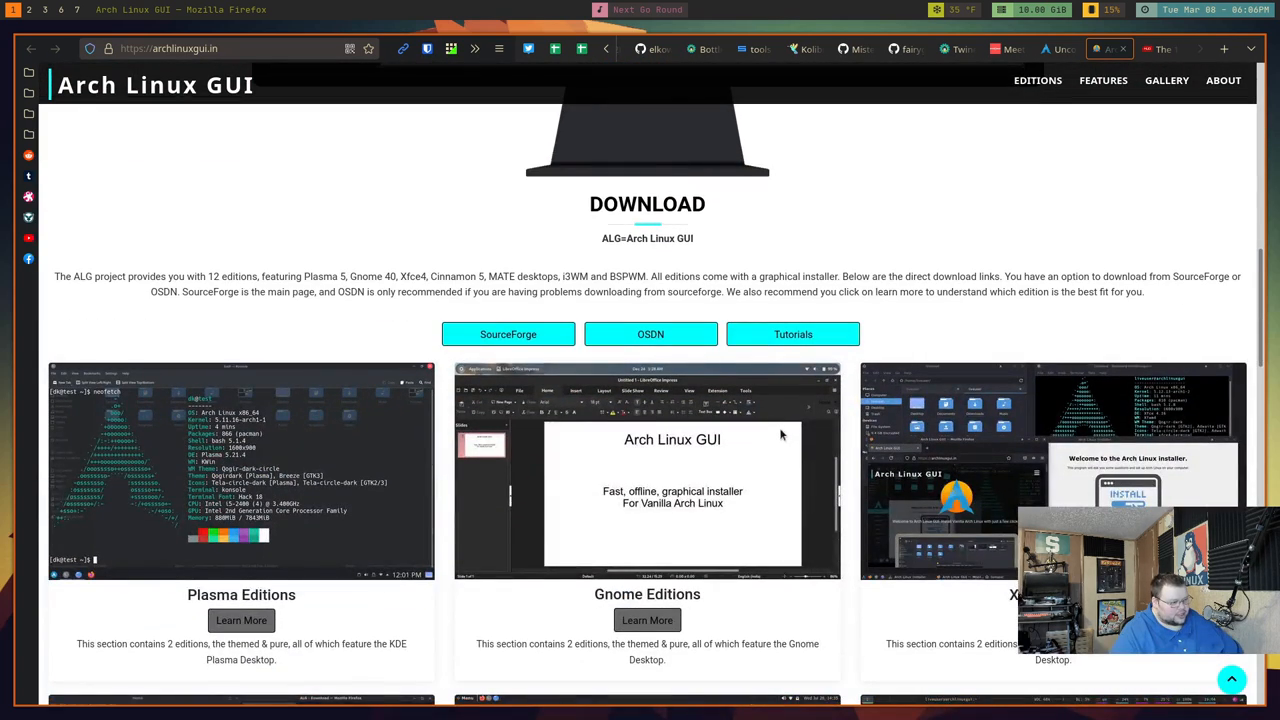
scroll(down, 3)
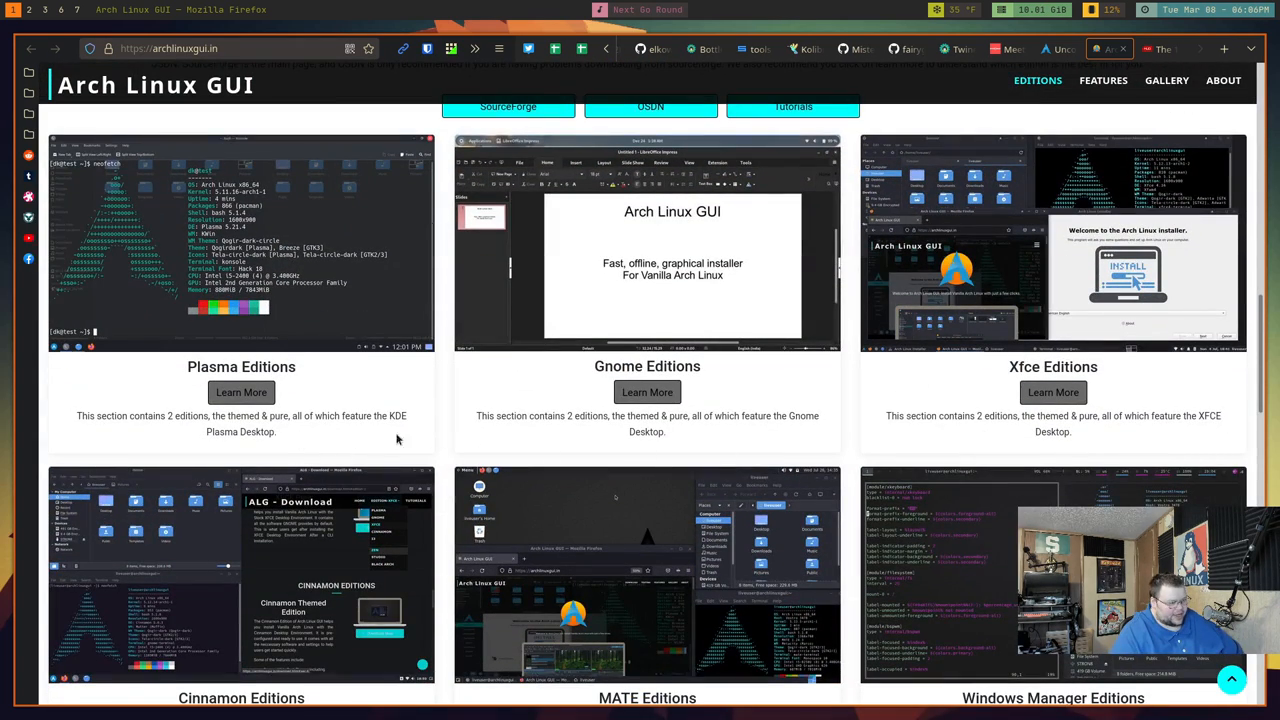
scroll(down, 3)
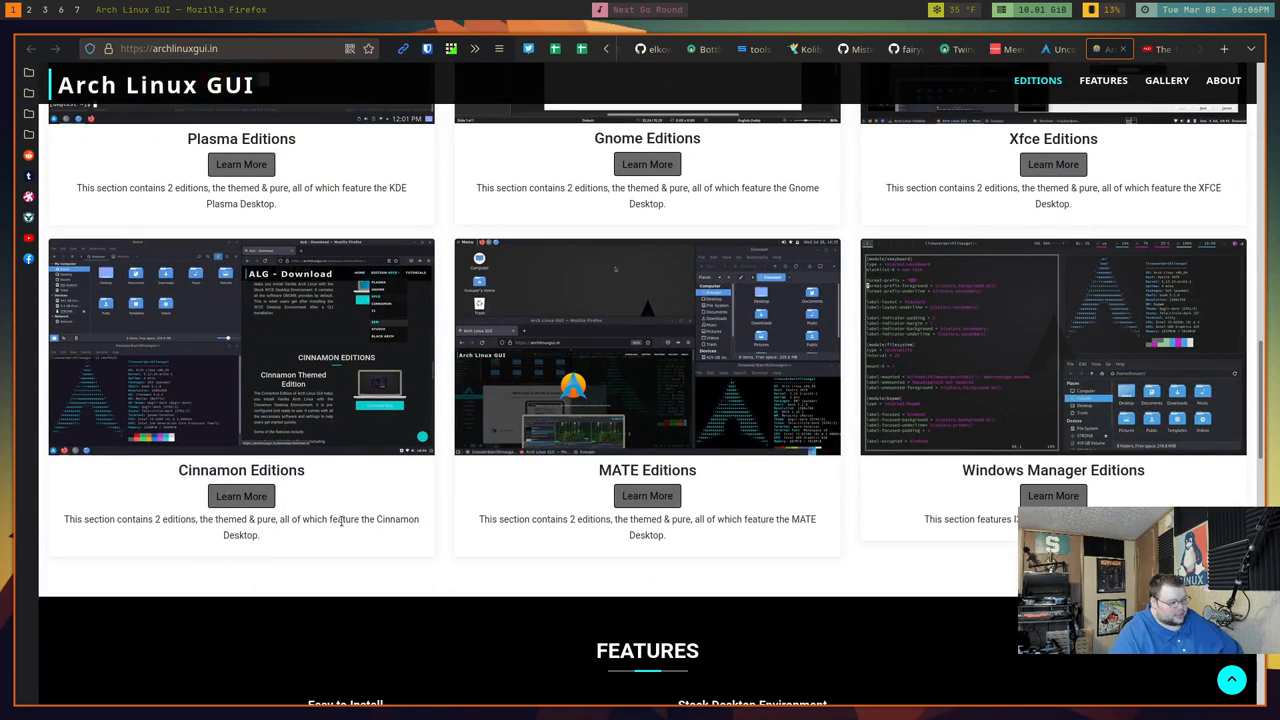
mouse_move(965, 500)
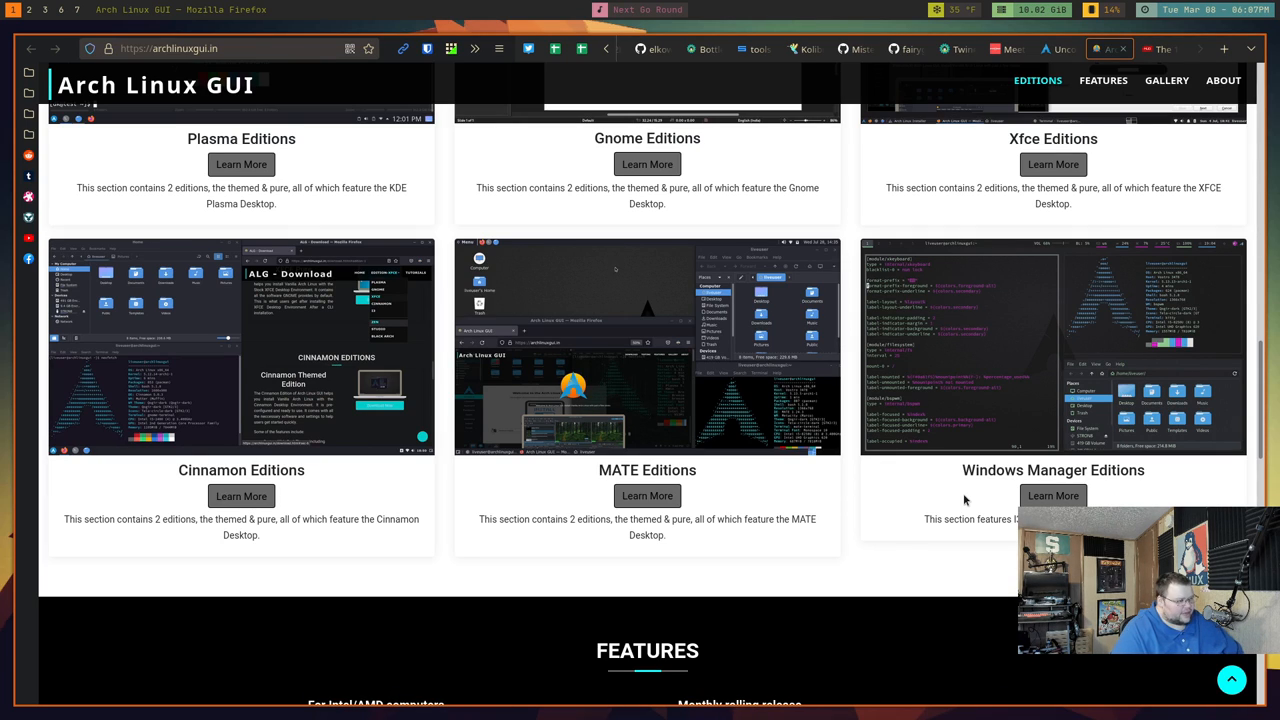
scroll(up, 3)
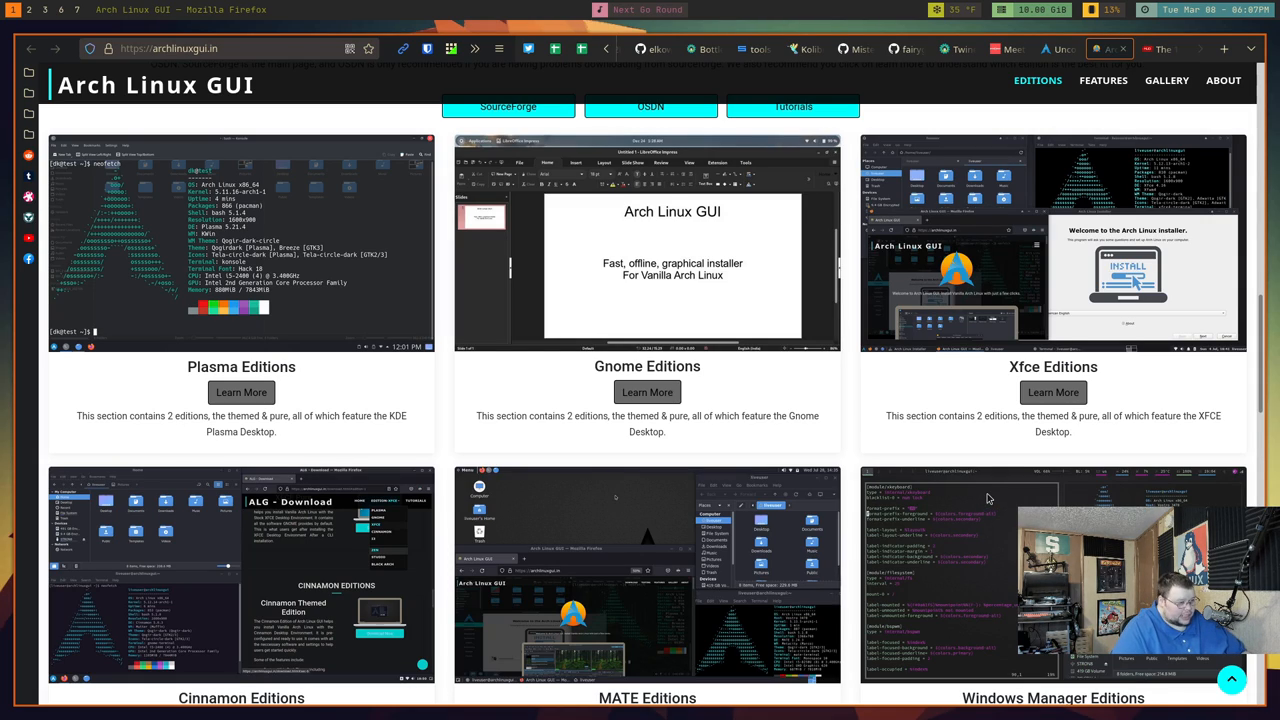
mouse_move(675, 413)
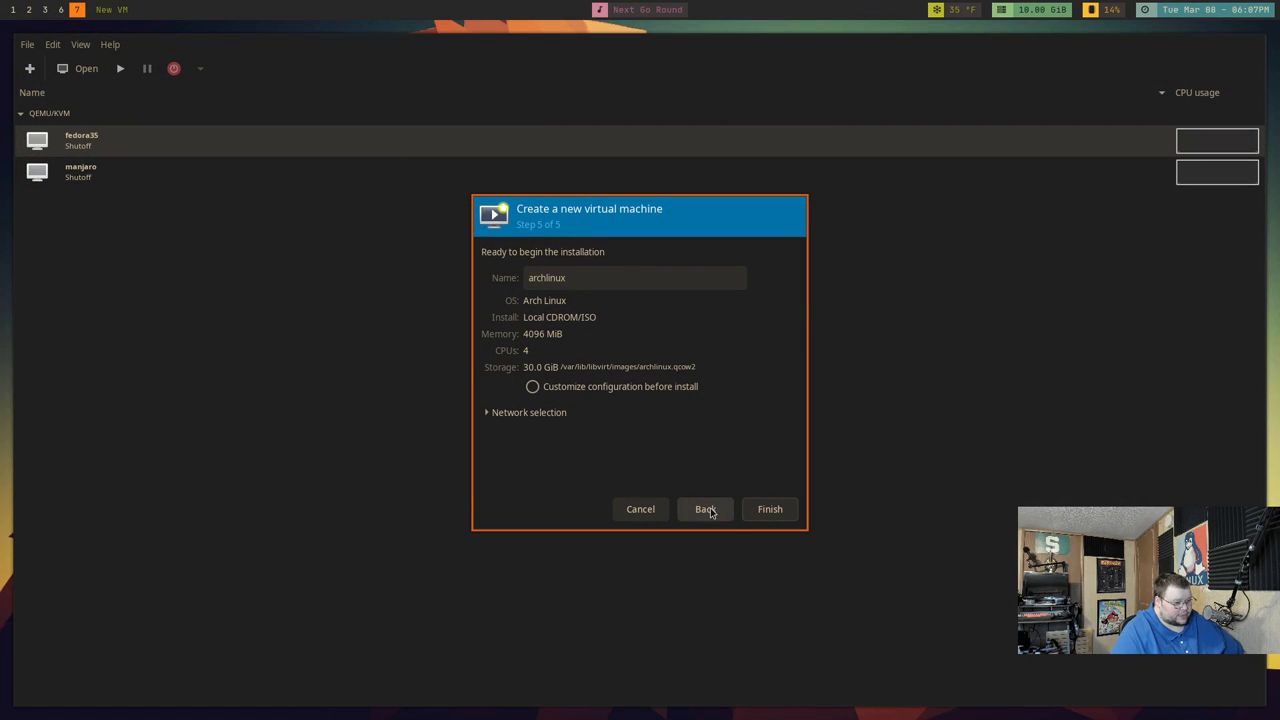
- Finish the wizard so the archlinux VM is created and boots from the ISO
click(770, 509)
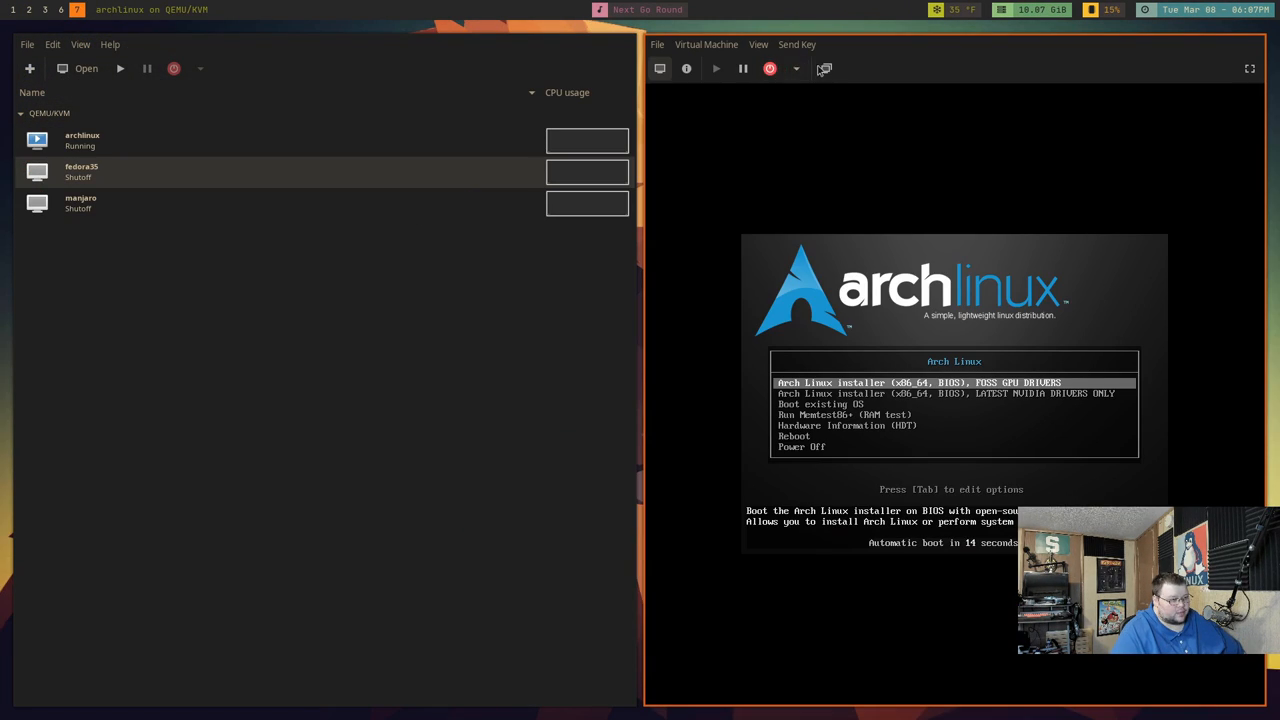
click(1249, 68)
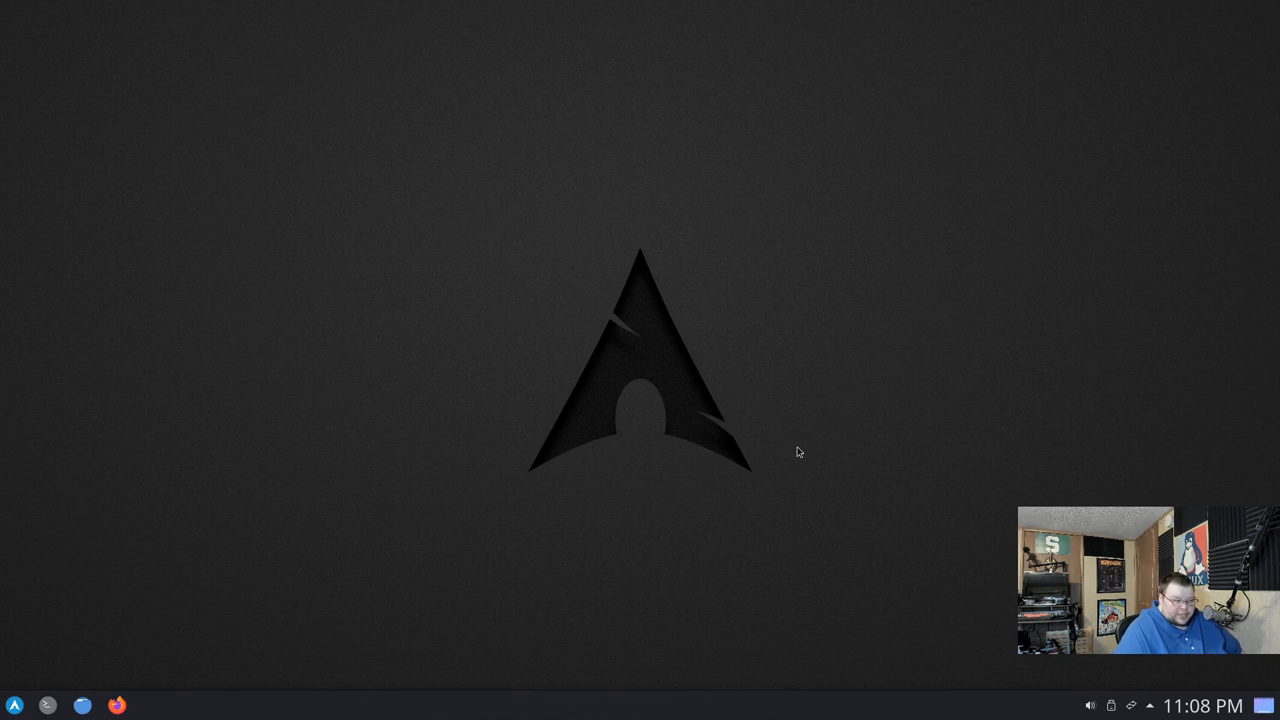
mouse_move(479, 571)
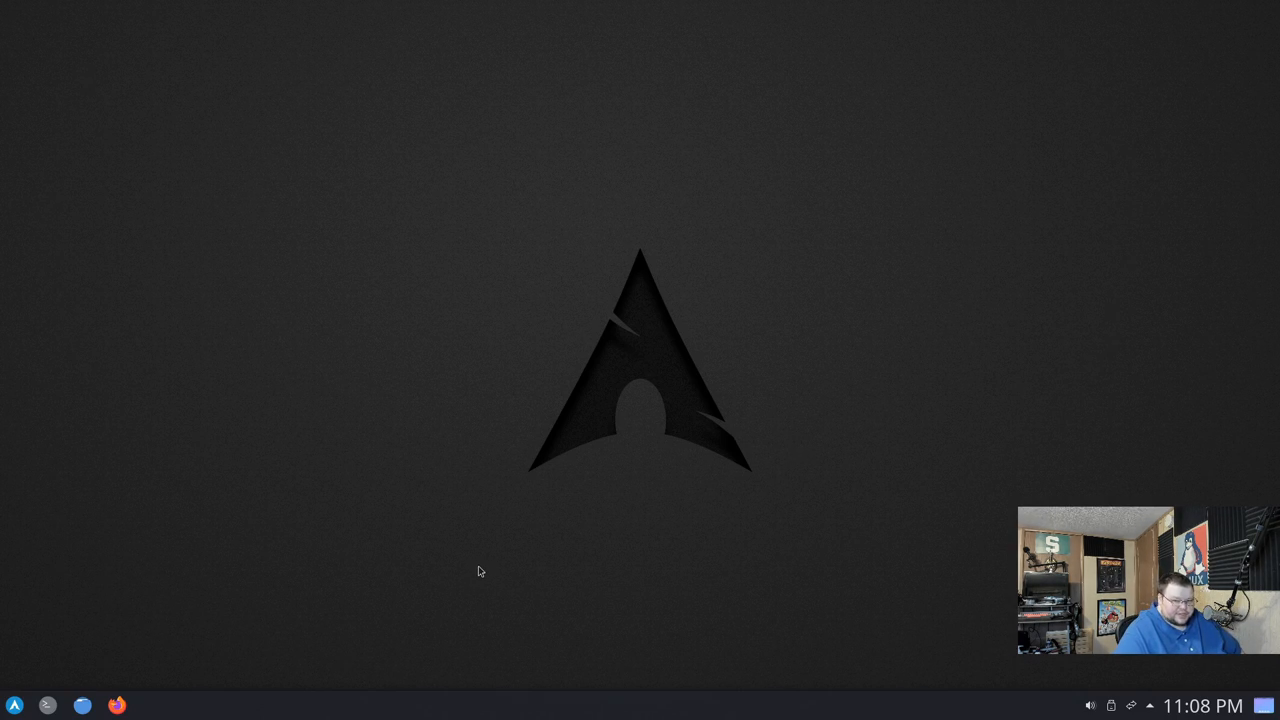
mouse_move(456, 335)
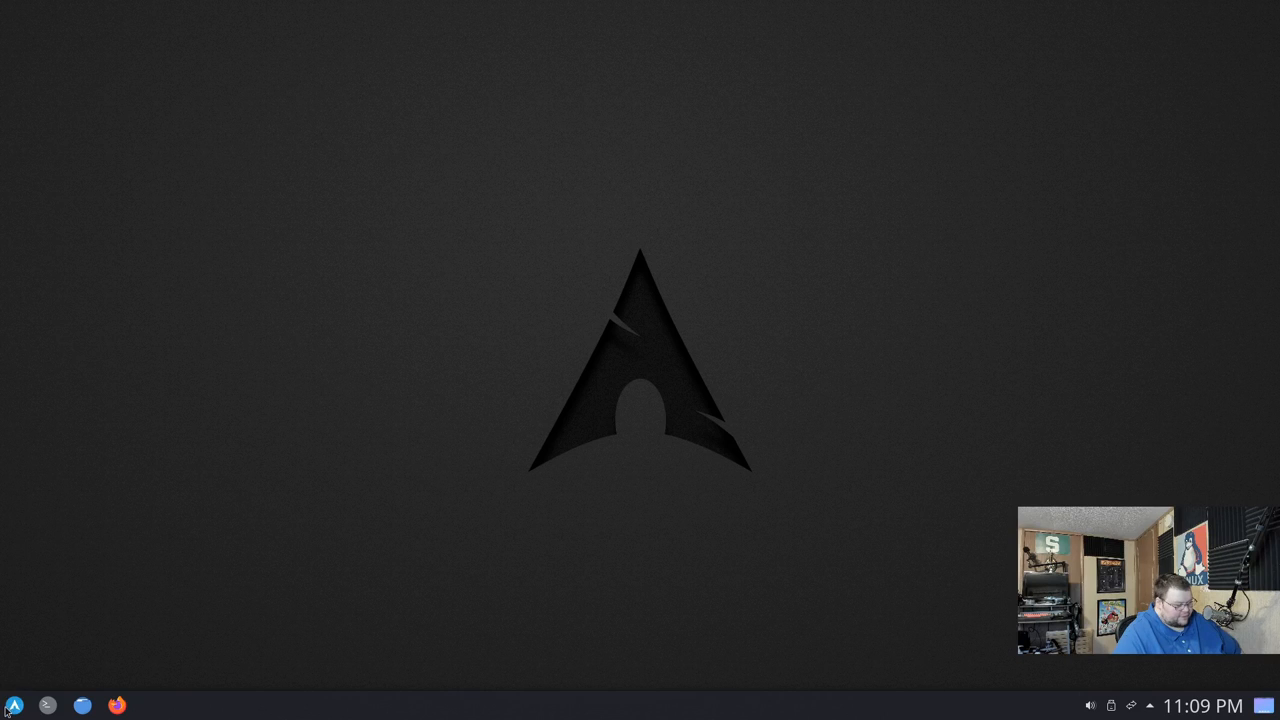
- Launch Install Arch Linux from the System category of the application launcher
click(14, 705)
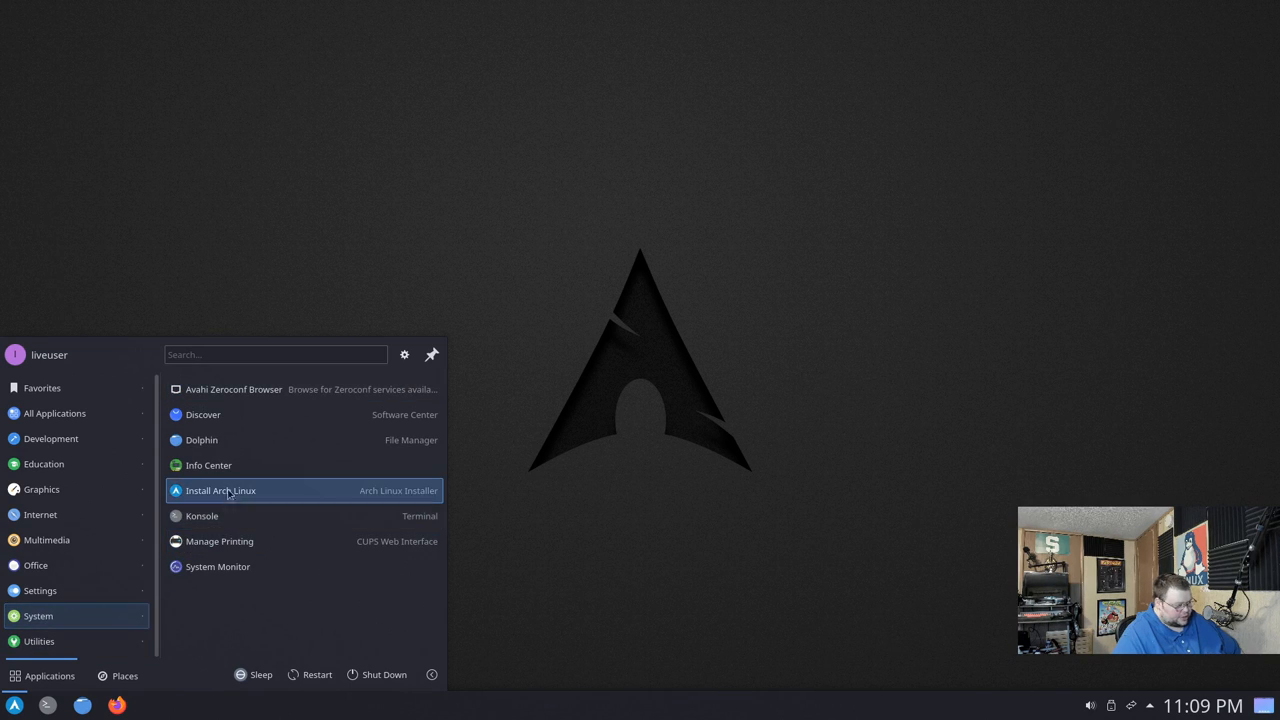
click(220, 490)
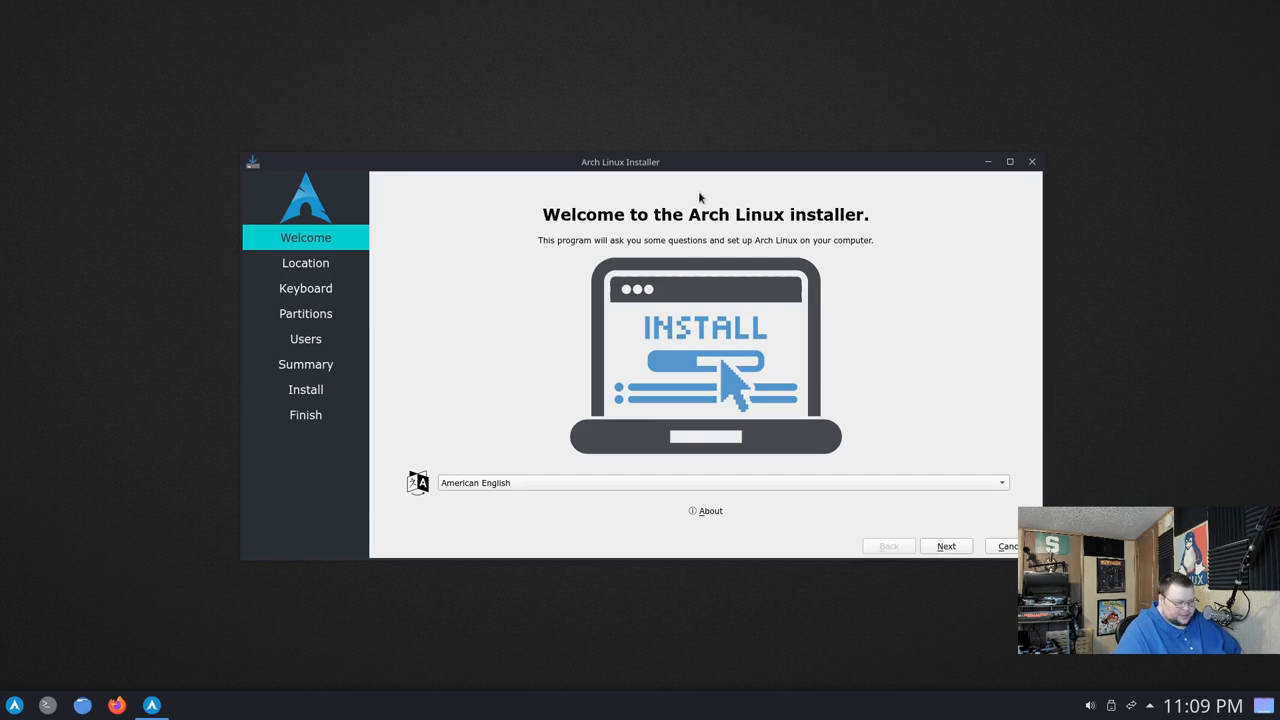
mouse_move(675, 202)
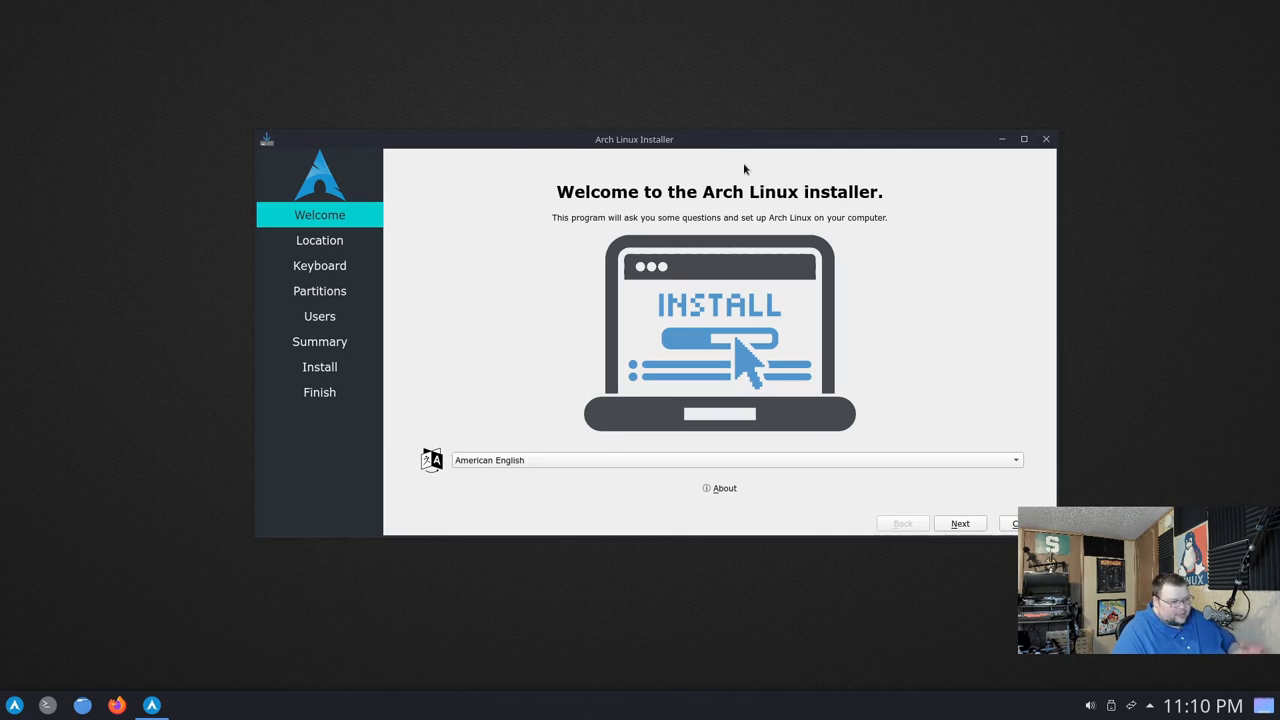
mouse_move(801, 477)
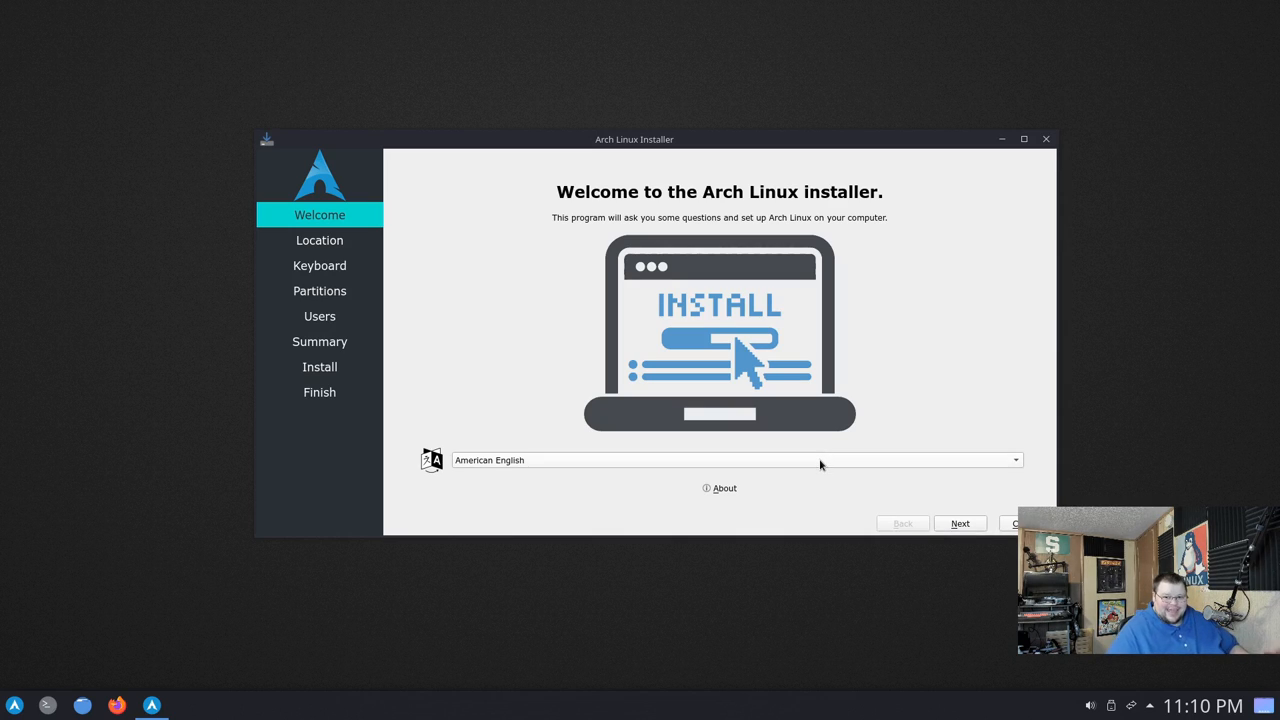
mouse_move(820, 460)
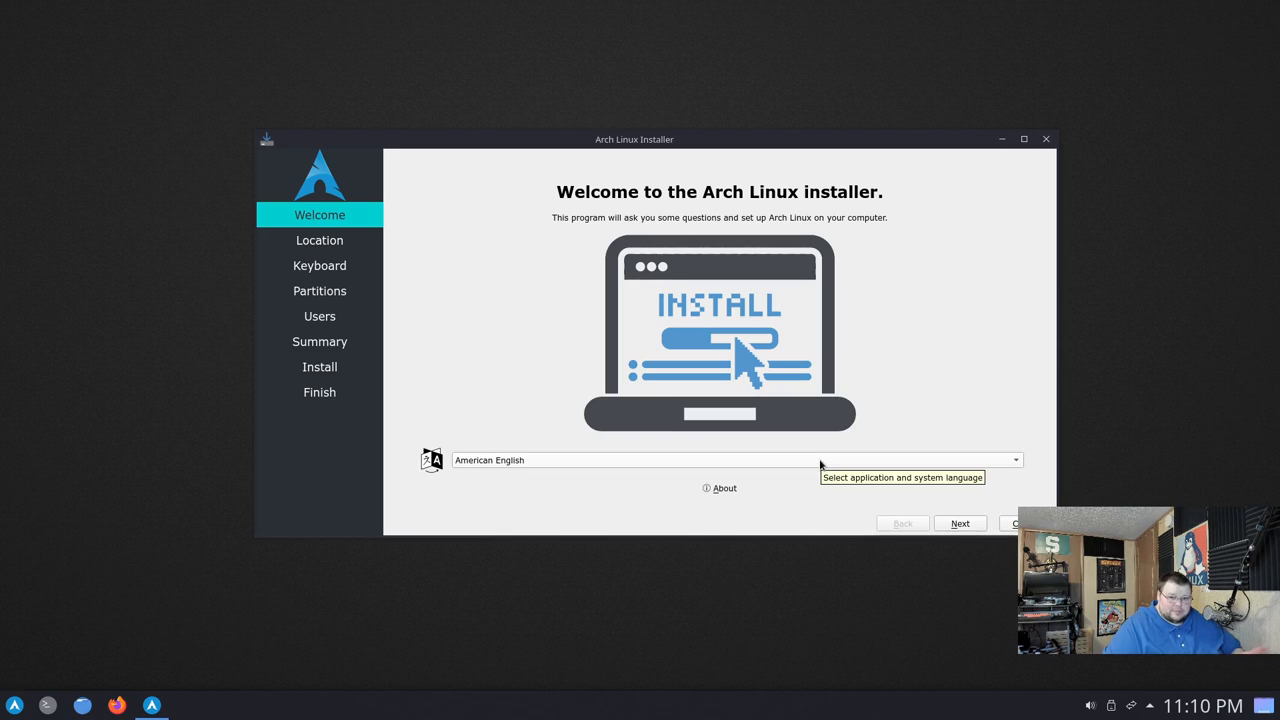
mouse_move(820, 463)
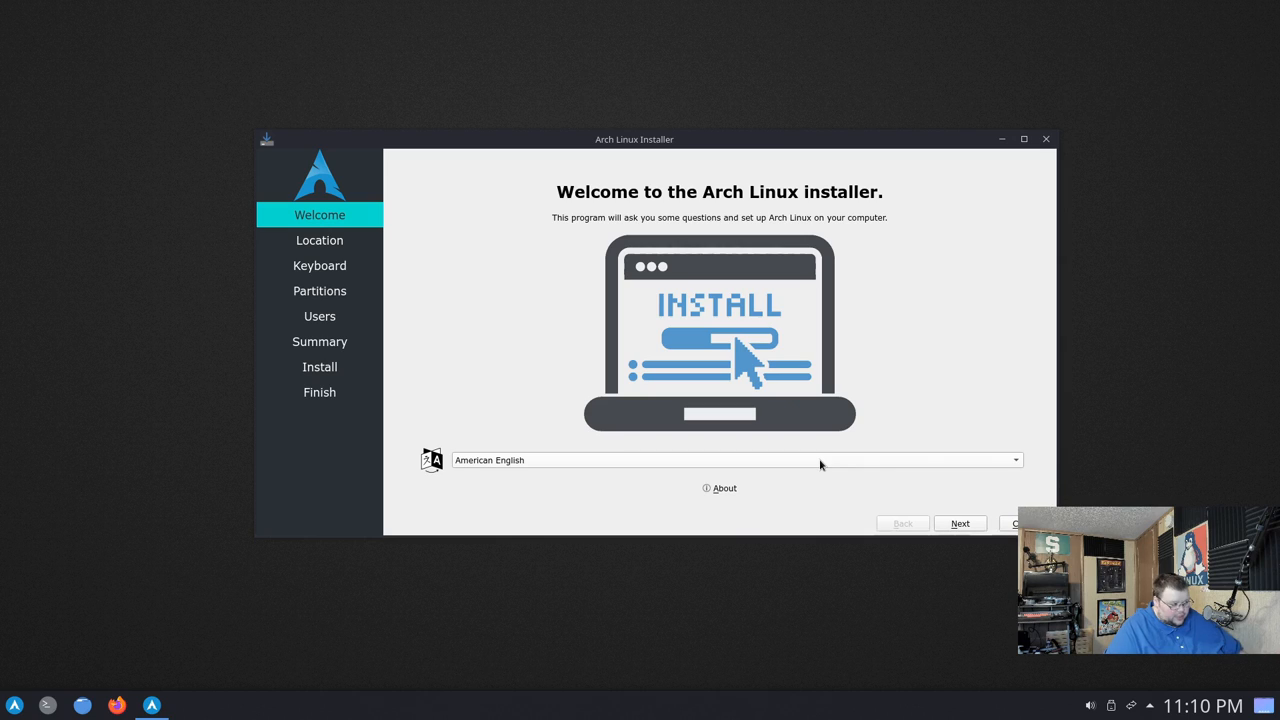
mouse_move(824, 476)
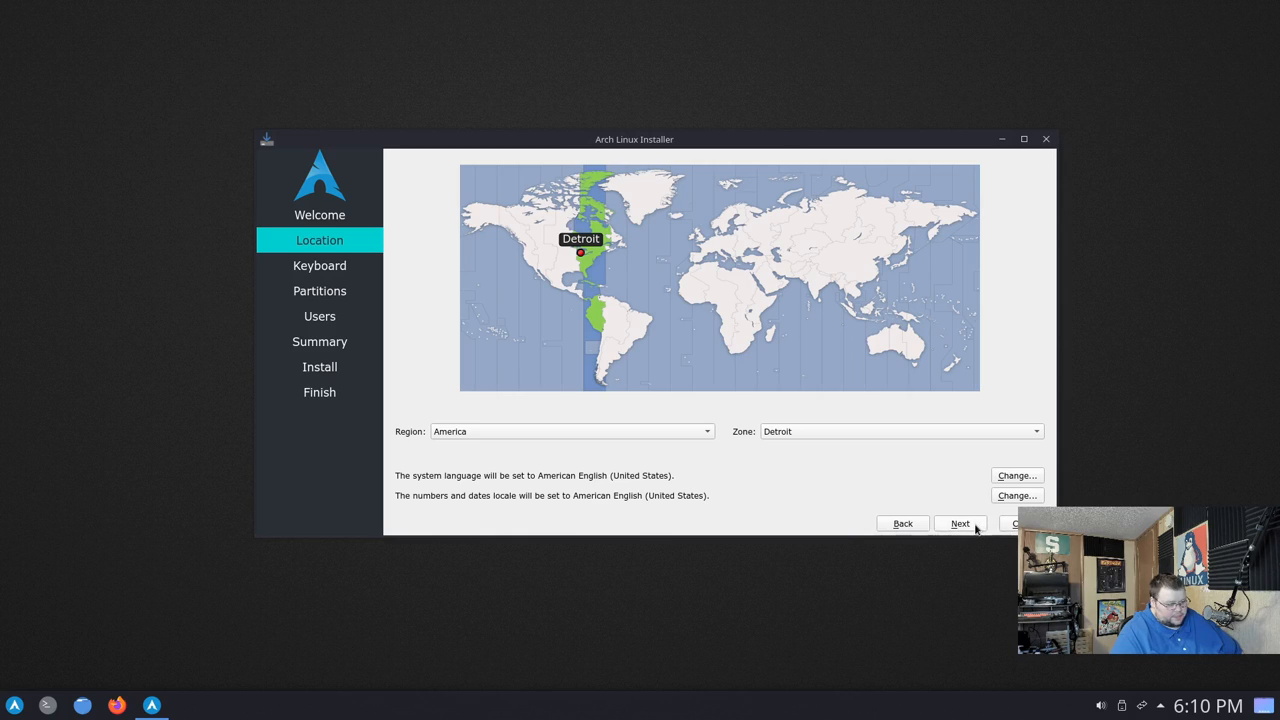
- Keep Detroit time zone and US keyboard, then erase the disk using btrfs without swap
click(960, 523)
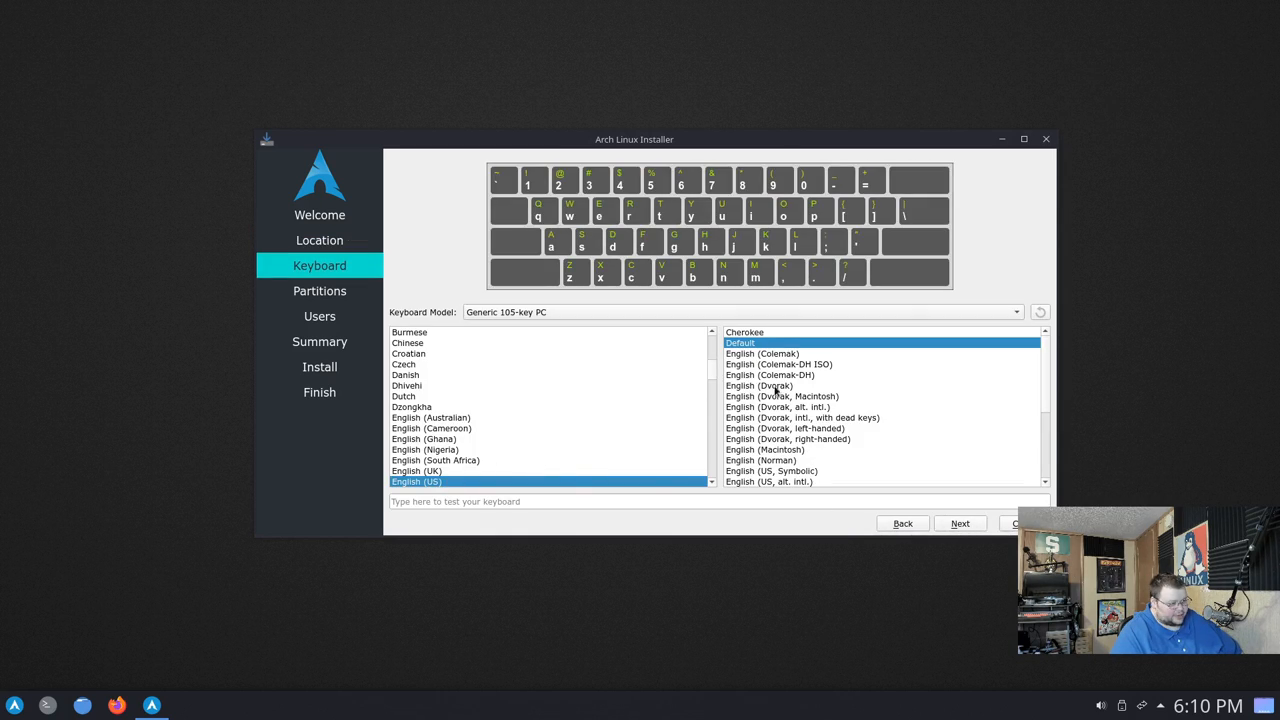
click(959, 523)
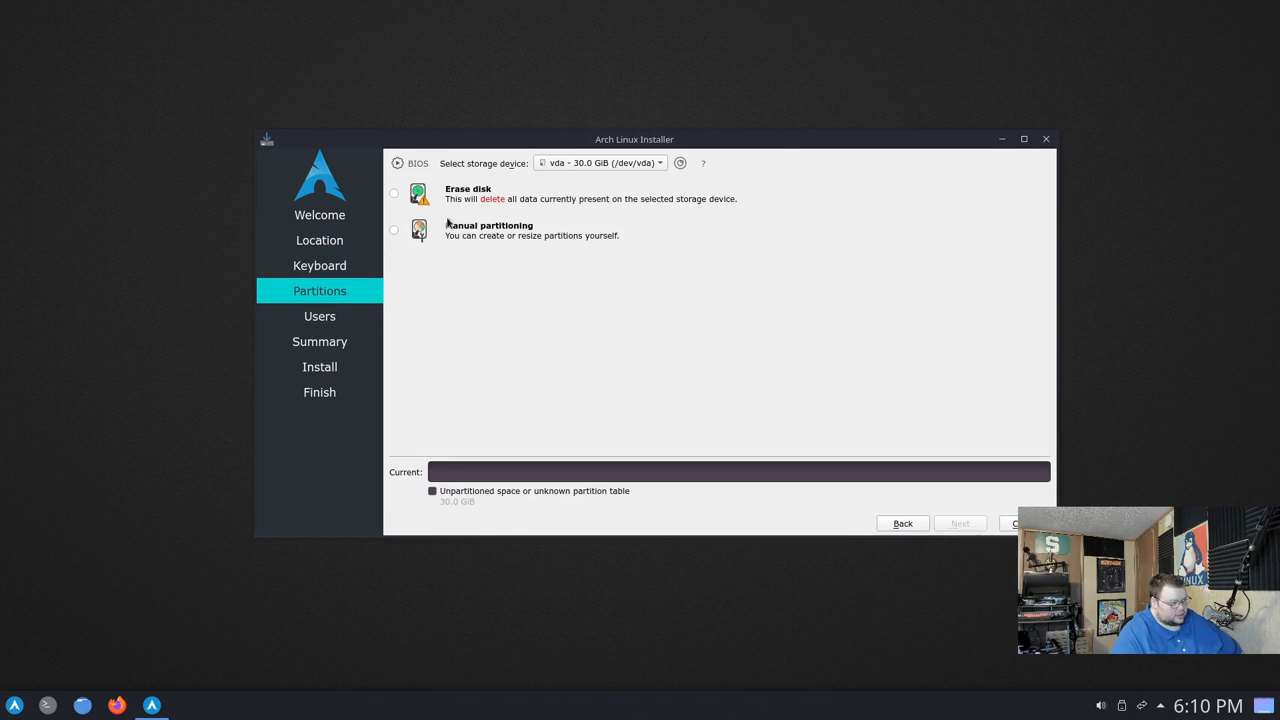
click(393, 192)
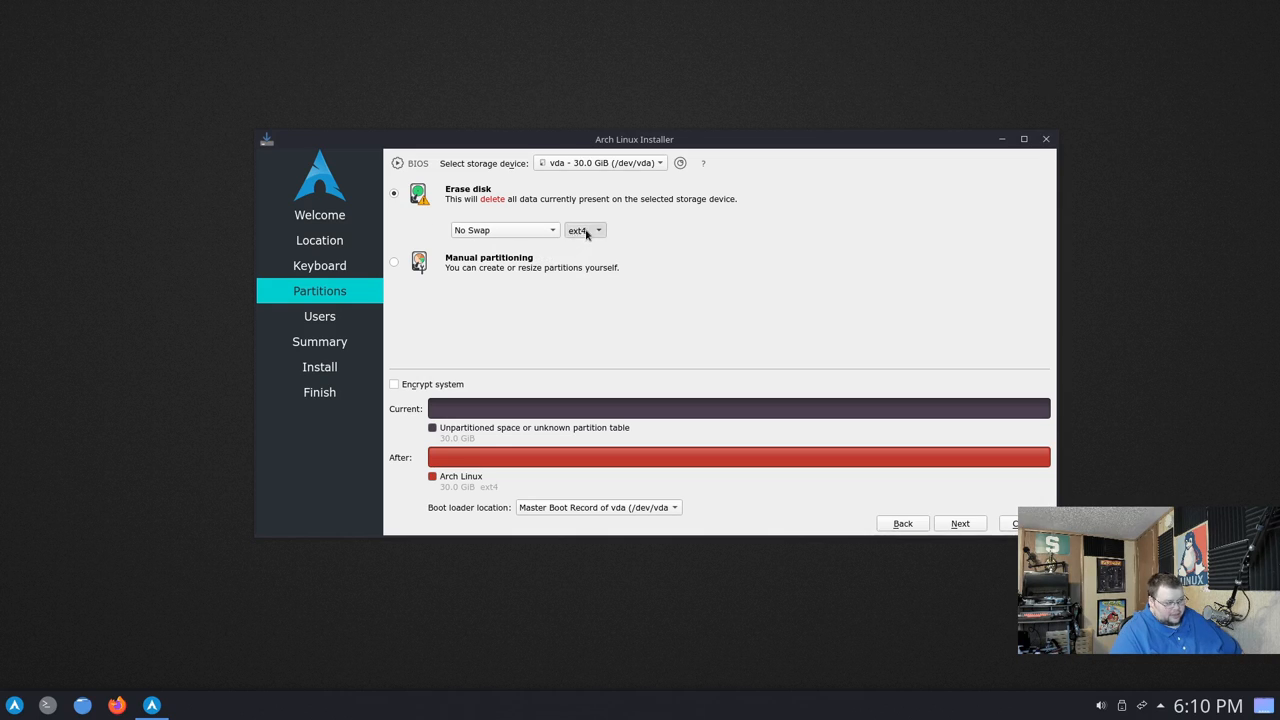
click(585, 230)
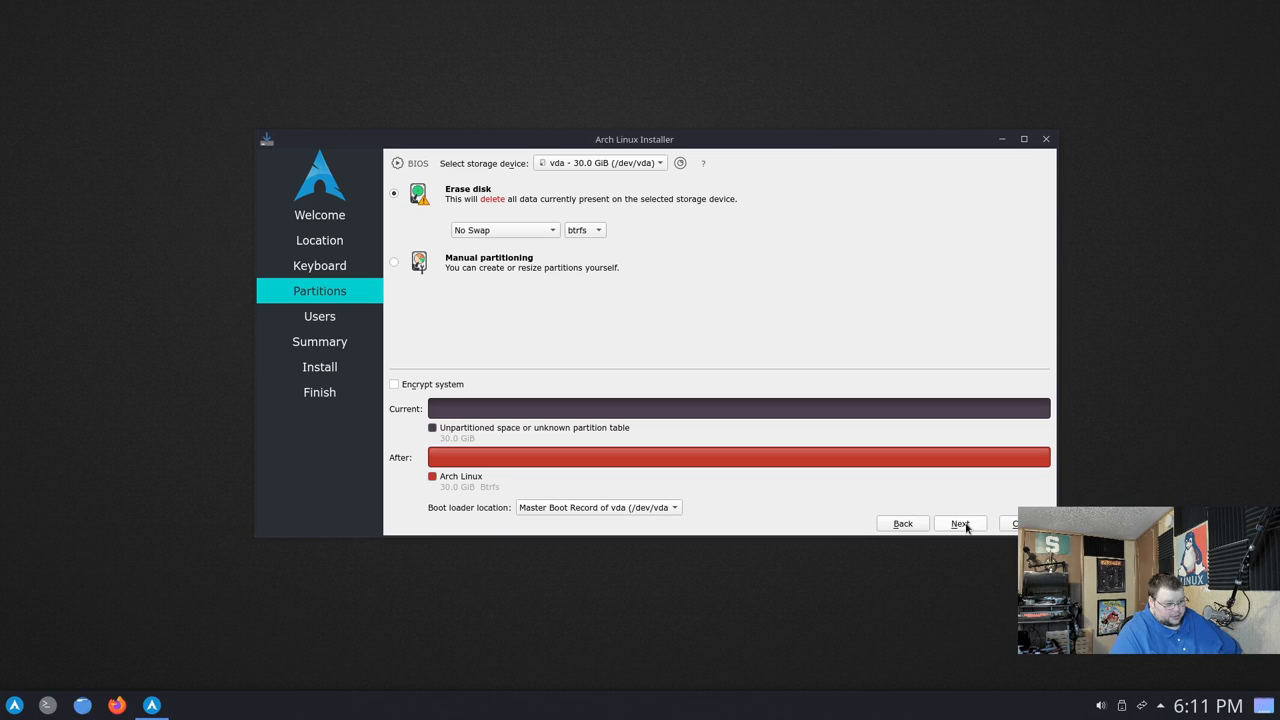
click(959, 523)
text(v)
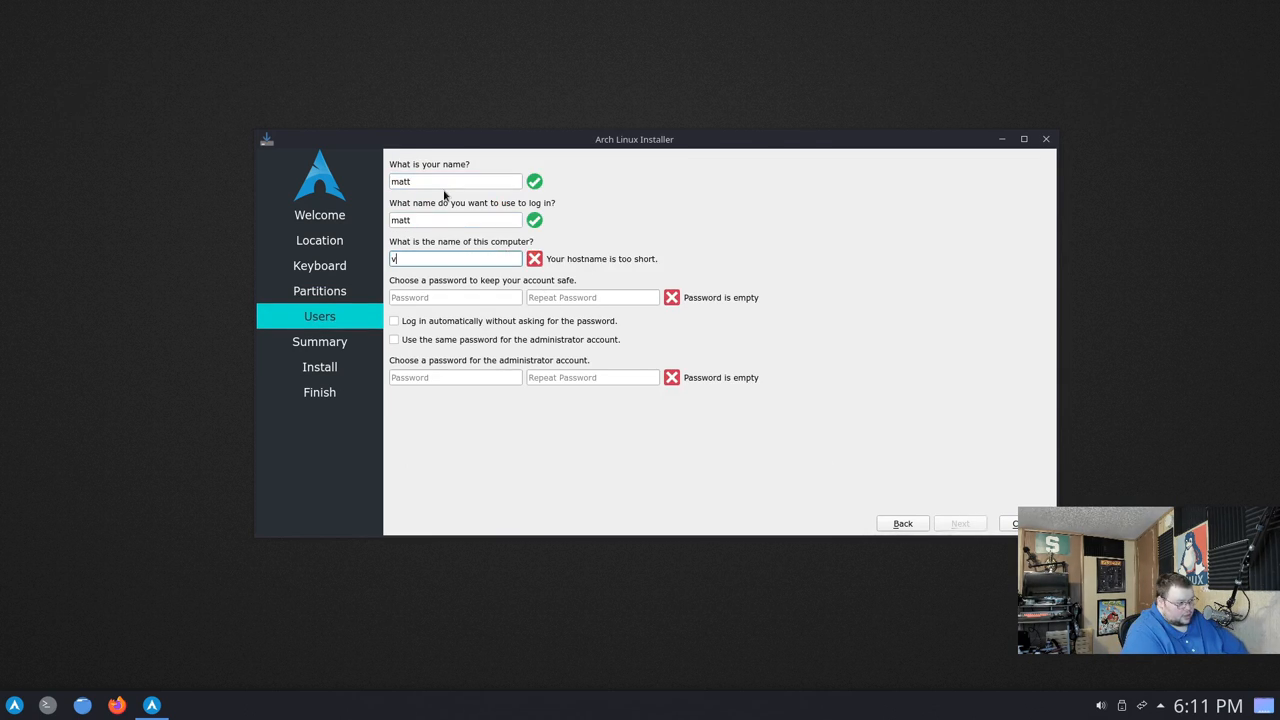
- Enter the account details and share the user password with the administrator account
text(archy)
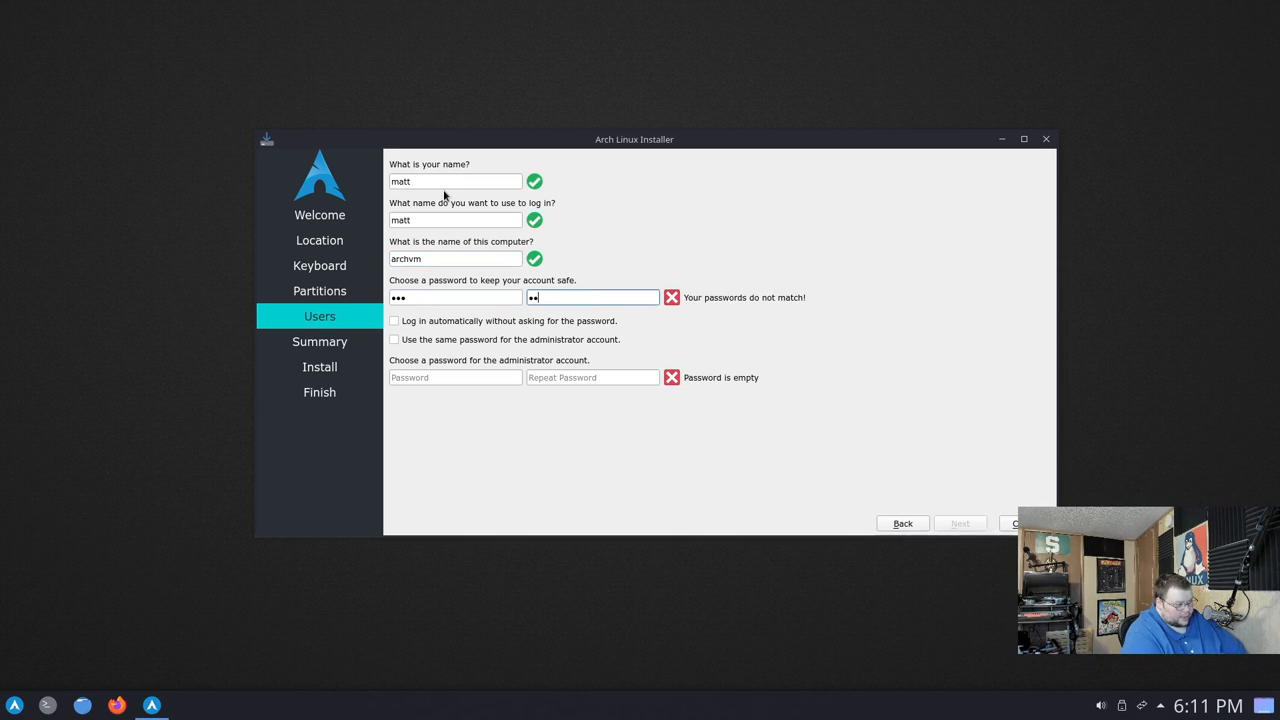
click(393, 339)
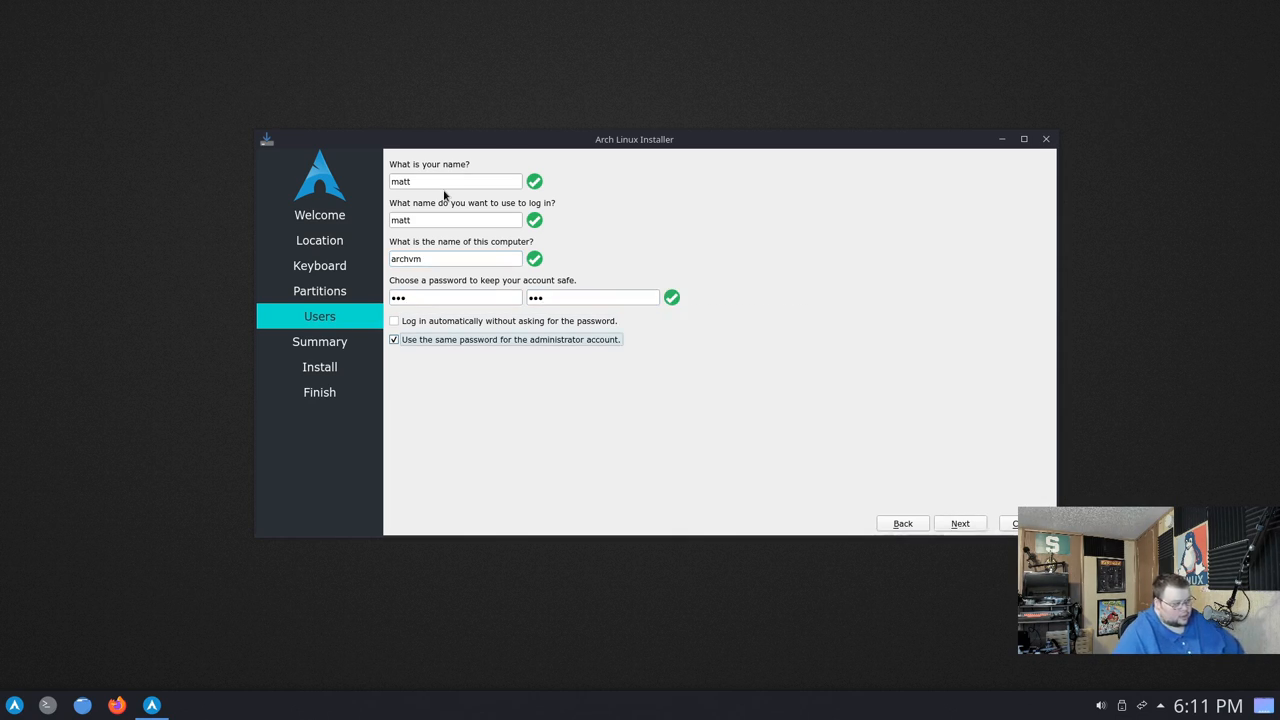
mouse_move(960, 523)
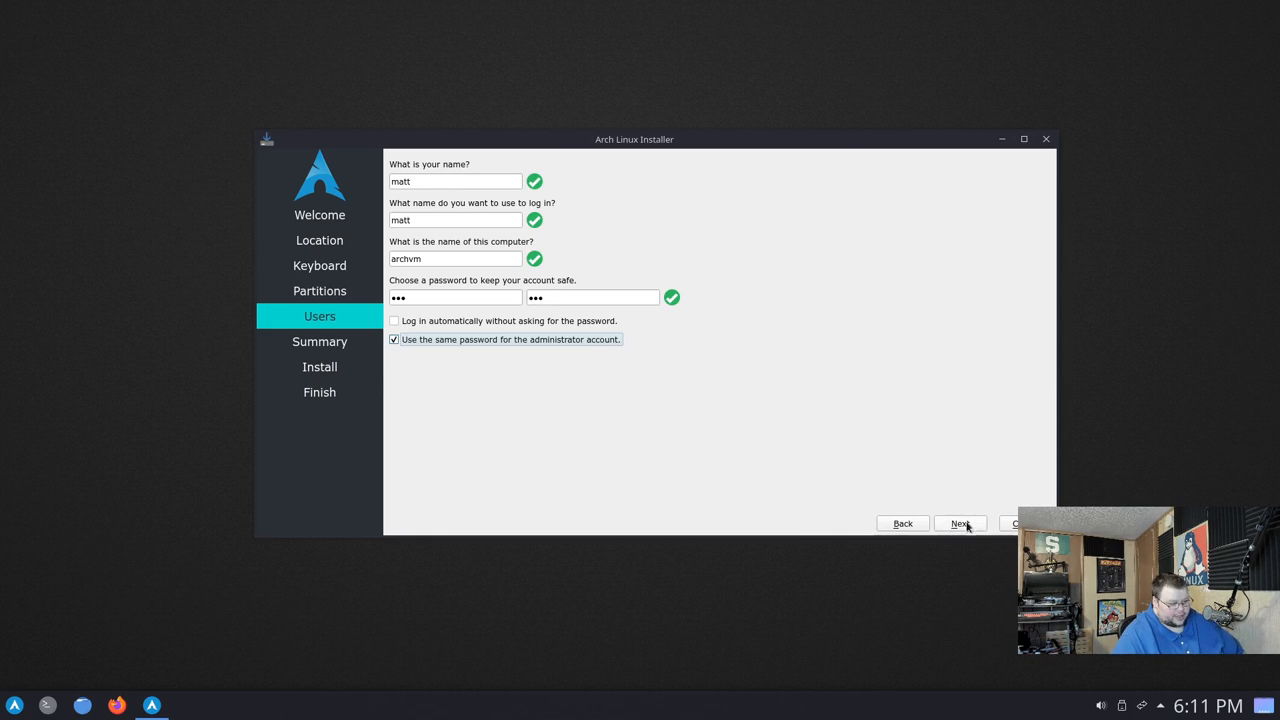
click(959, 523)
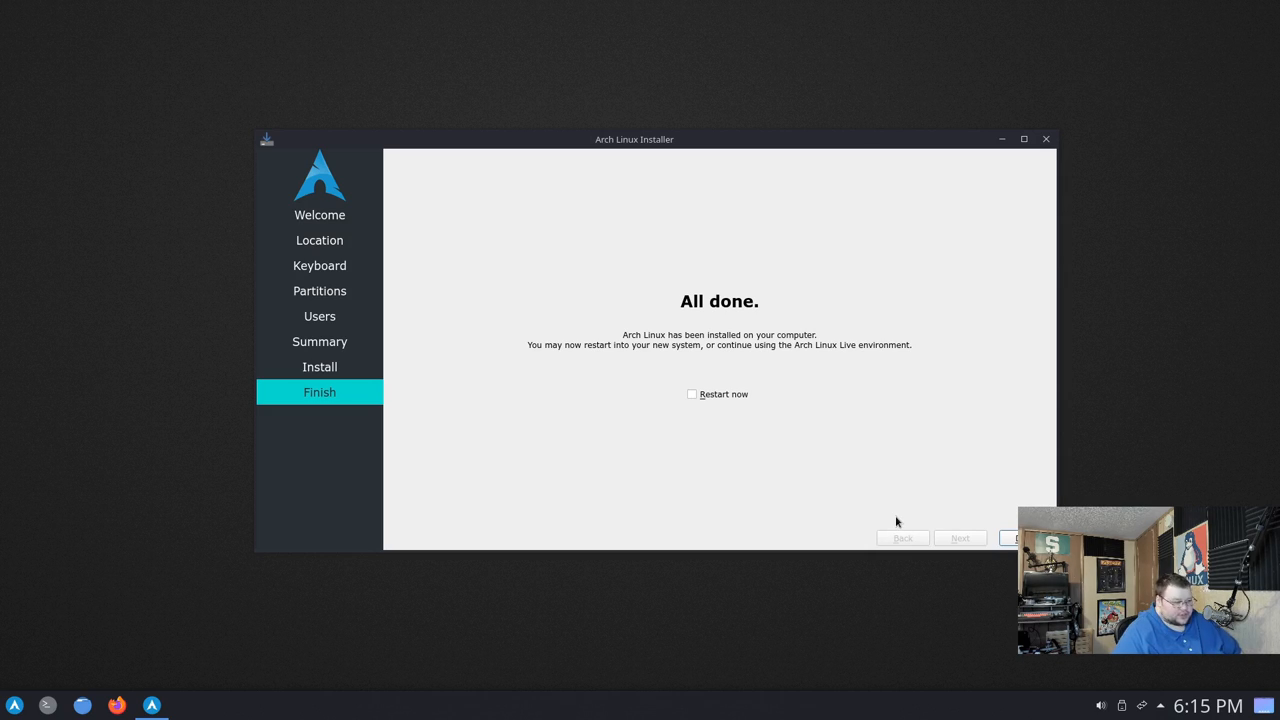
- Click Done to close the finished installer without restarting
click(691, 394)
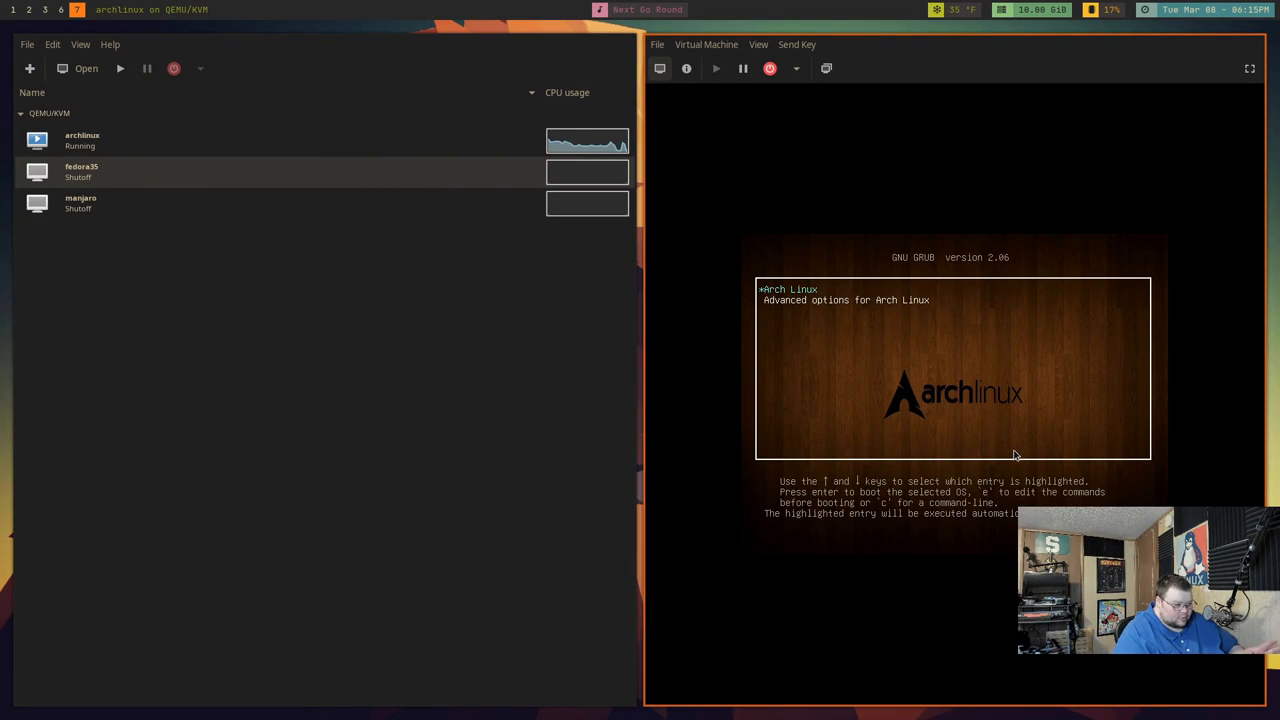
- Boot the Arch Linux GRUB entry and log in as matt to Plasma
key(Return)
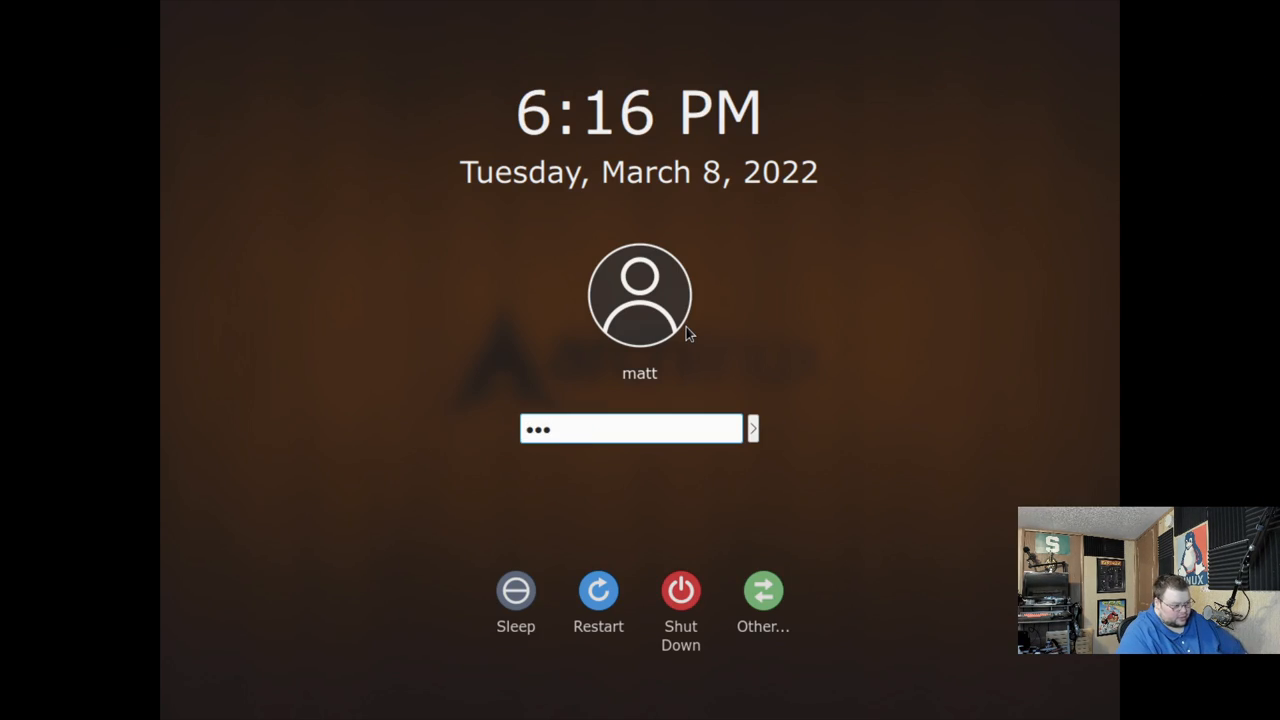
click(751, 428)
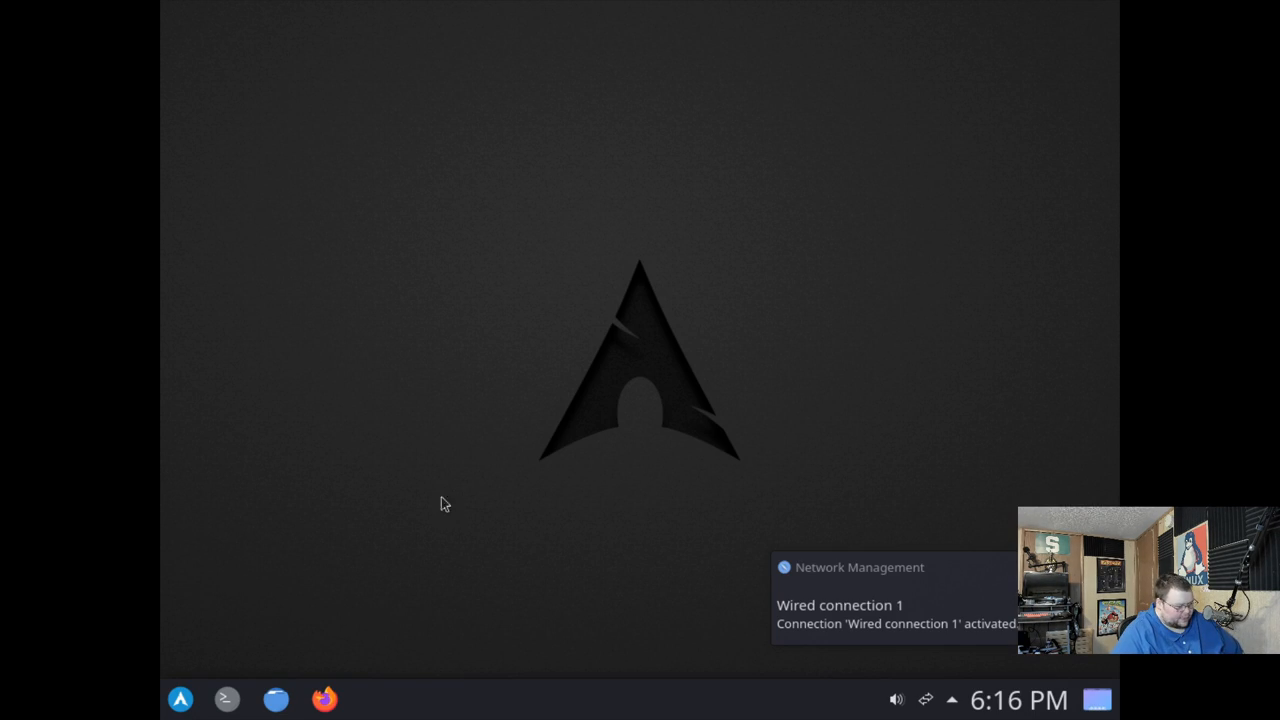
- Run xrandr -s 1920x1080 in Konsole, then close the terminal
click(226, 699)
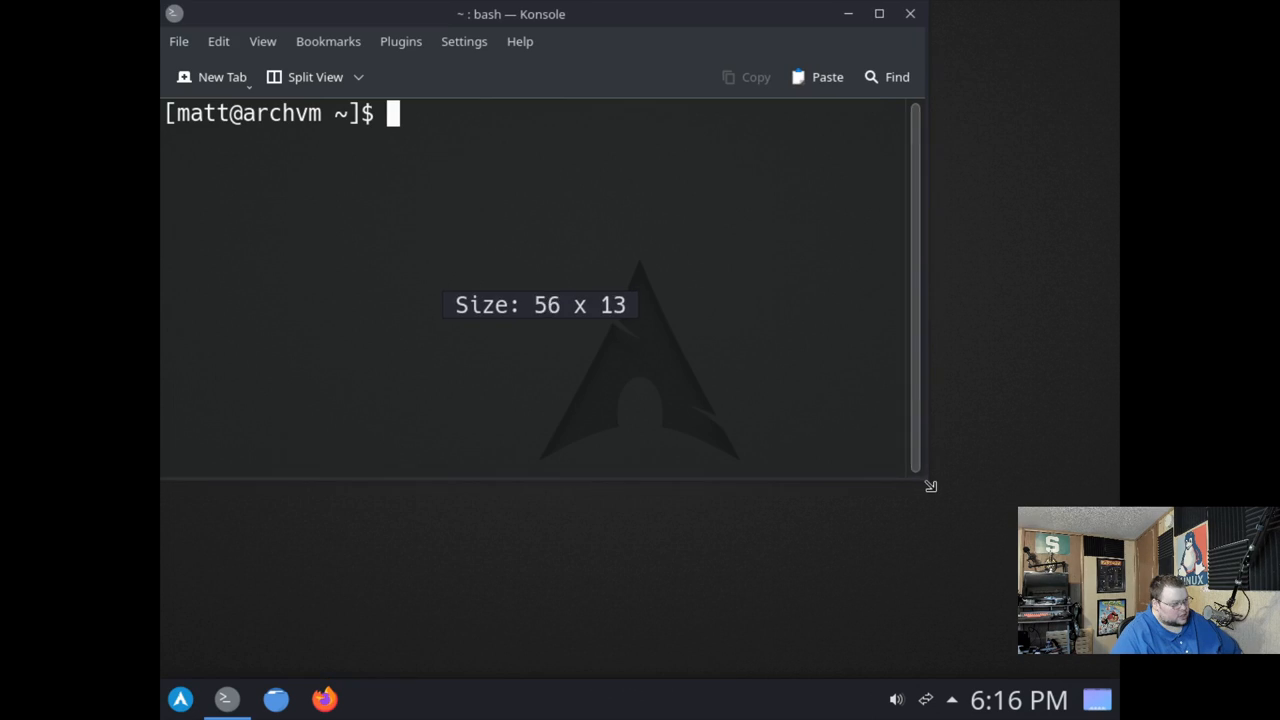
text(xrandr -s 19)
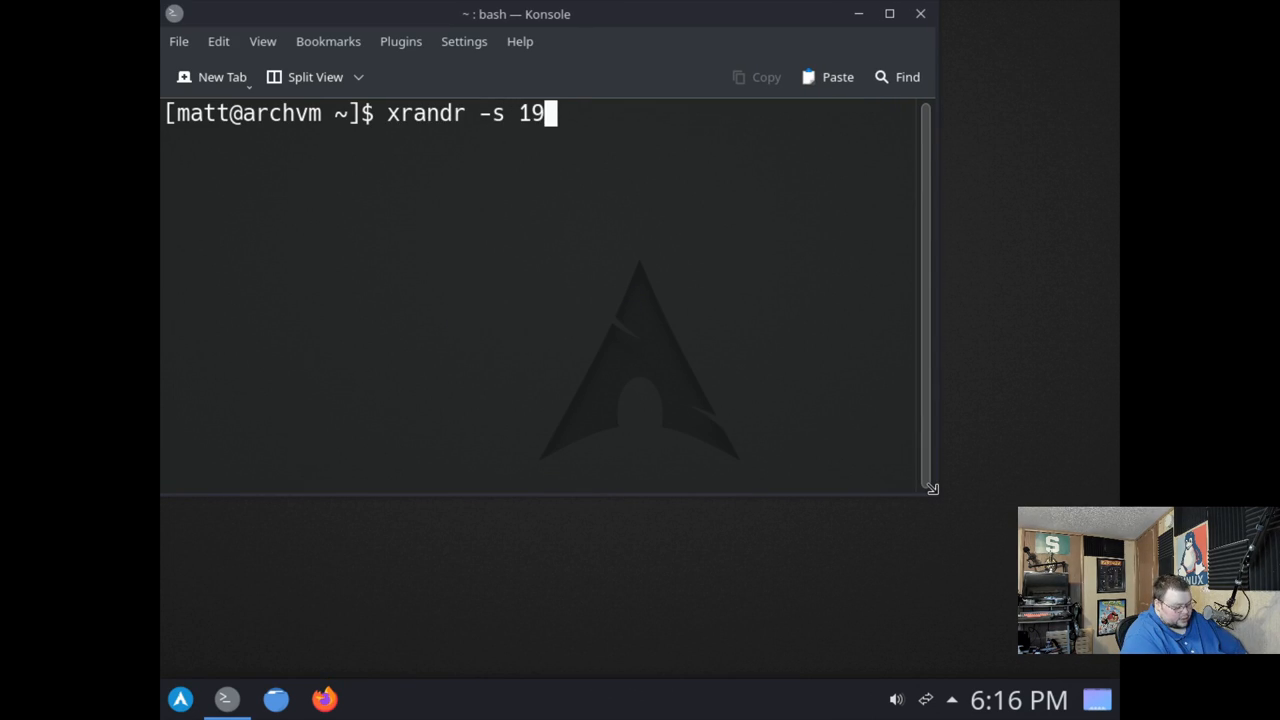
key(Return)
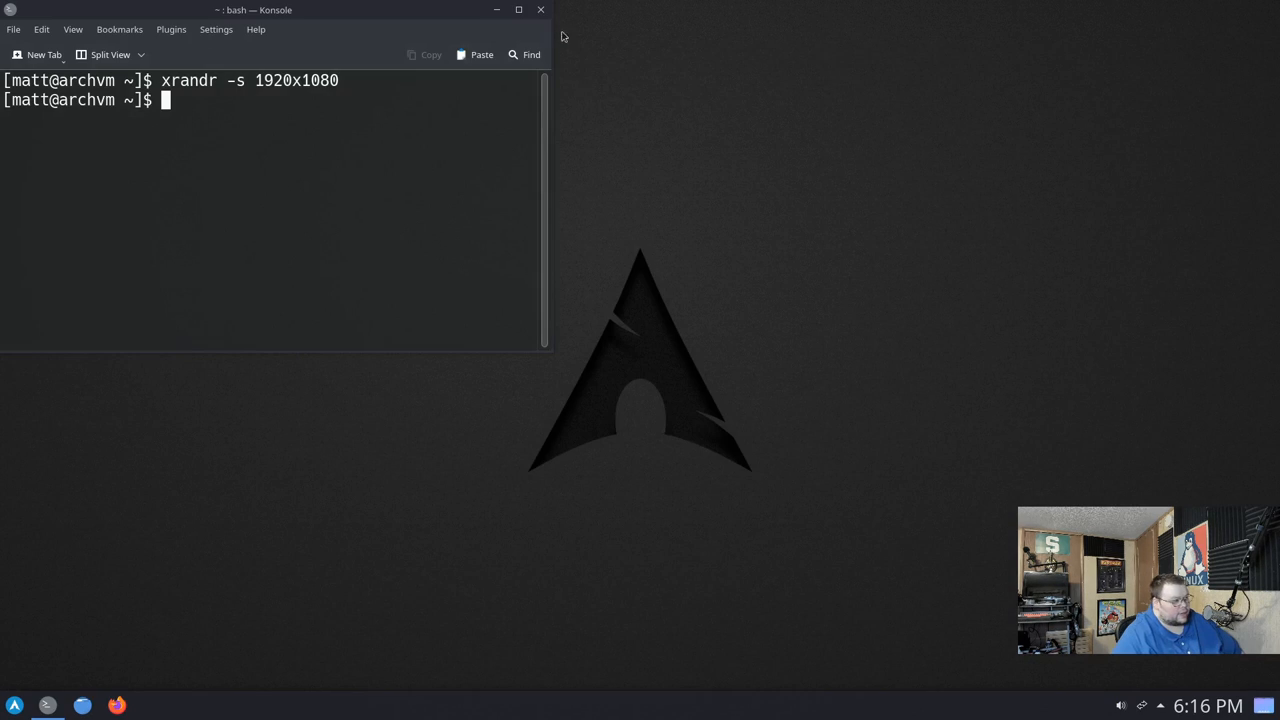
click(540, 9)
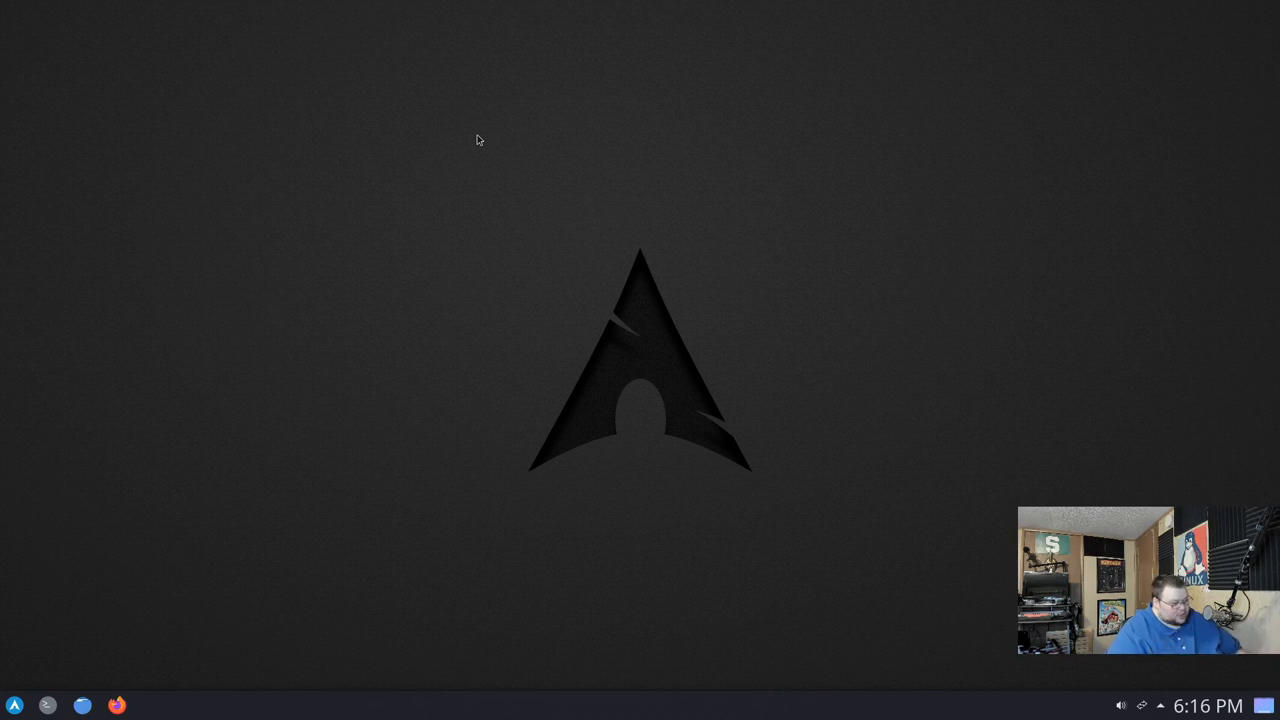
- Browse the Office and Internet categories in the Plasma application launcher
click(14, 705)
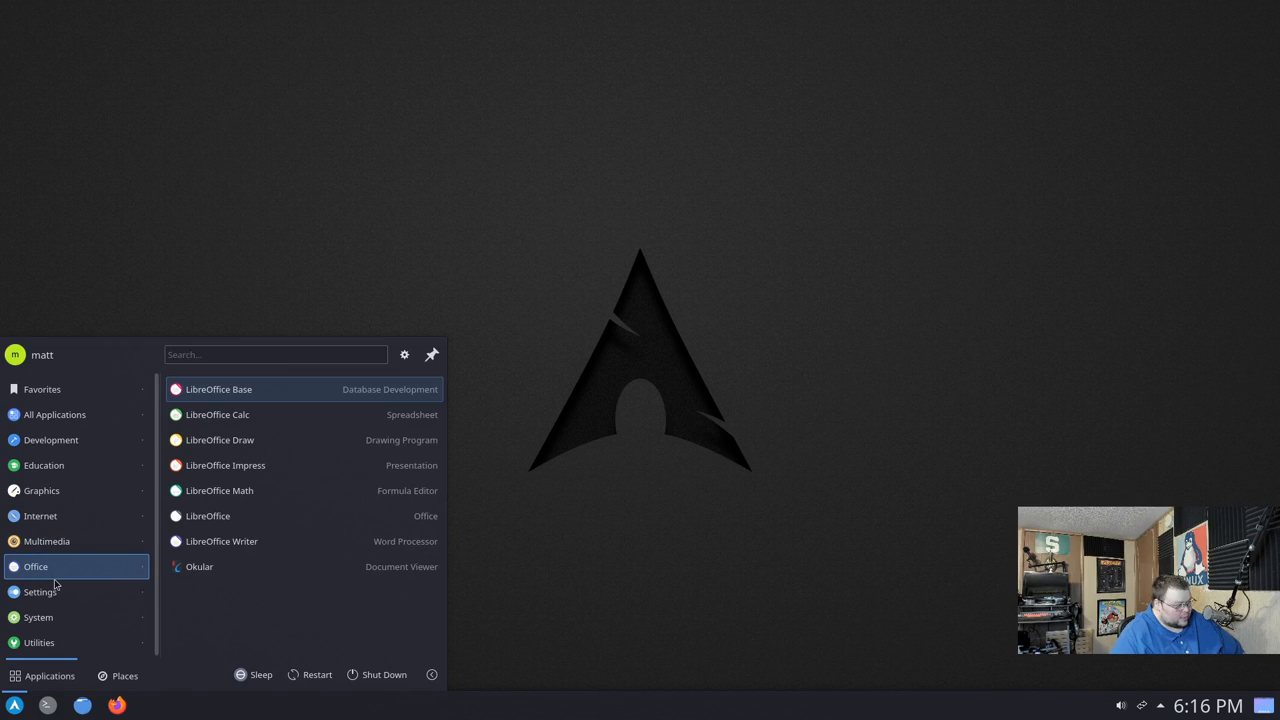
click(38, 617)
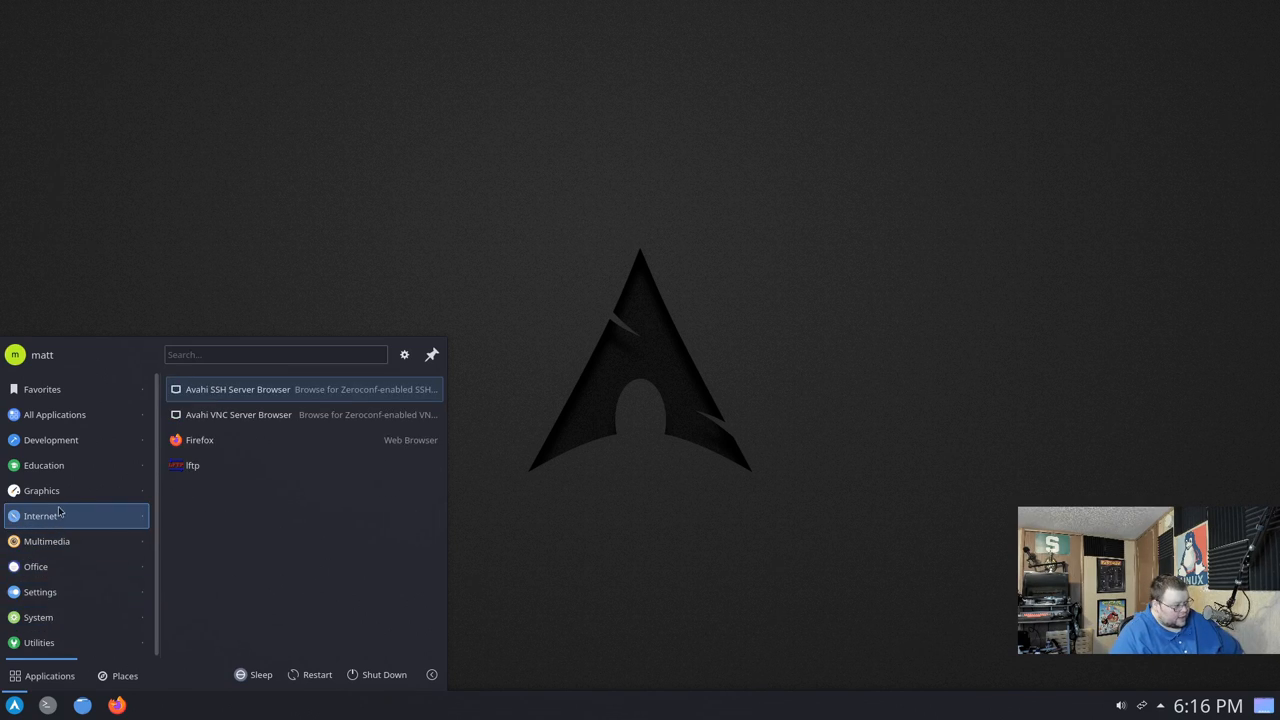
click(44, 465)
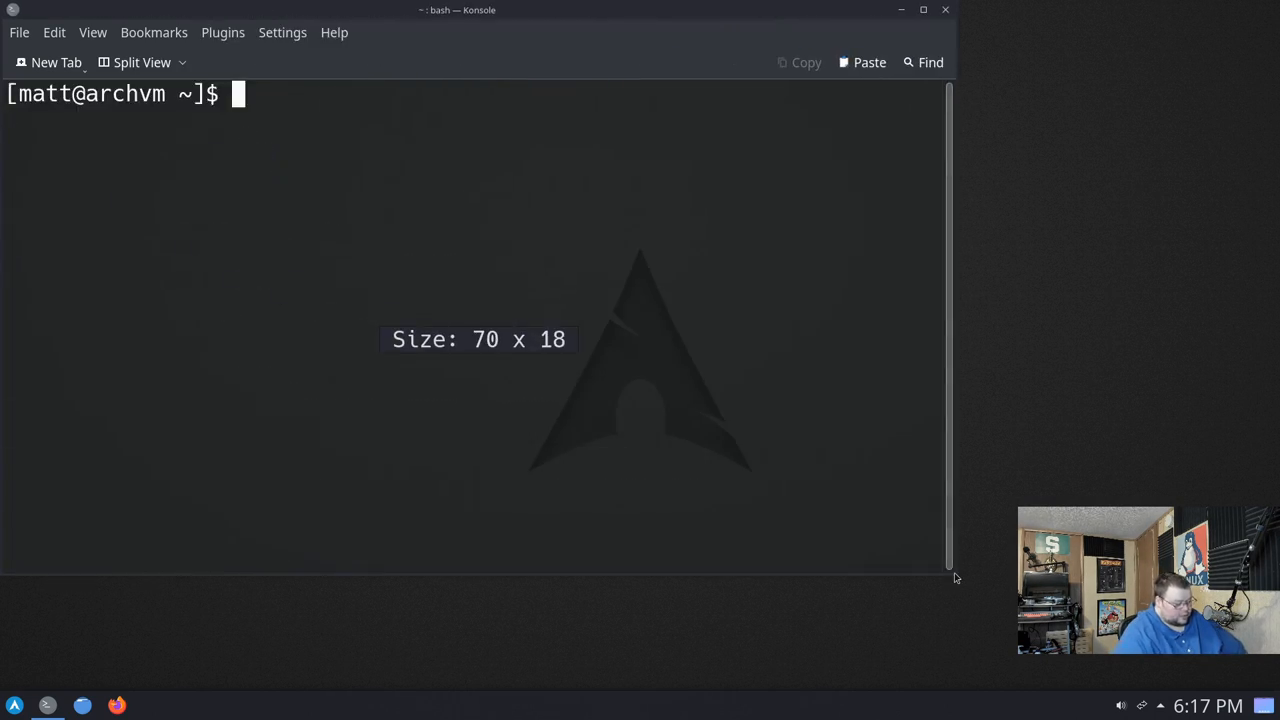
- Force-refresh the pacman package databases with sudo pacman -Syy
text(sudo pac)
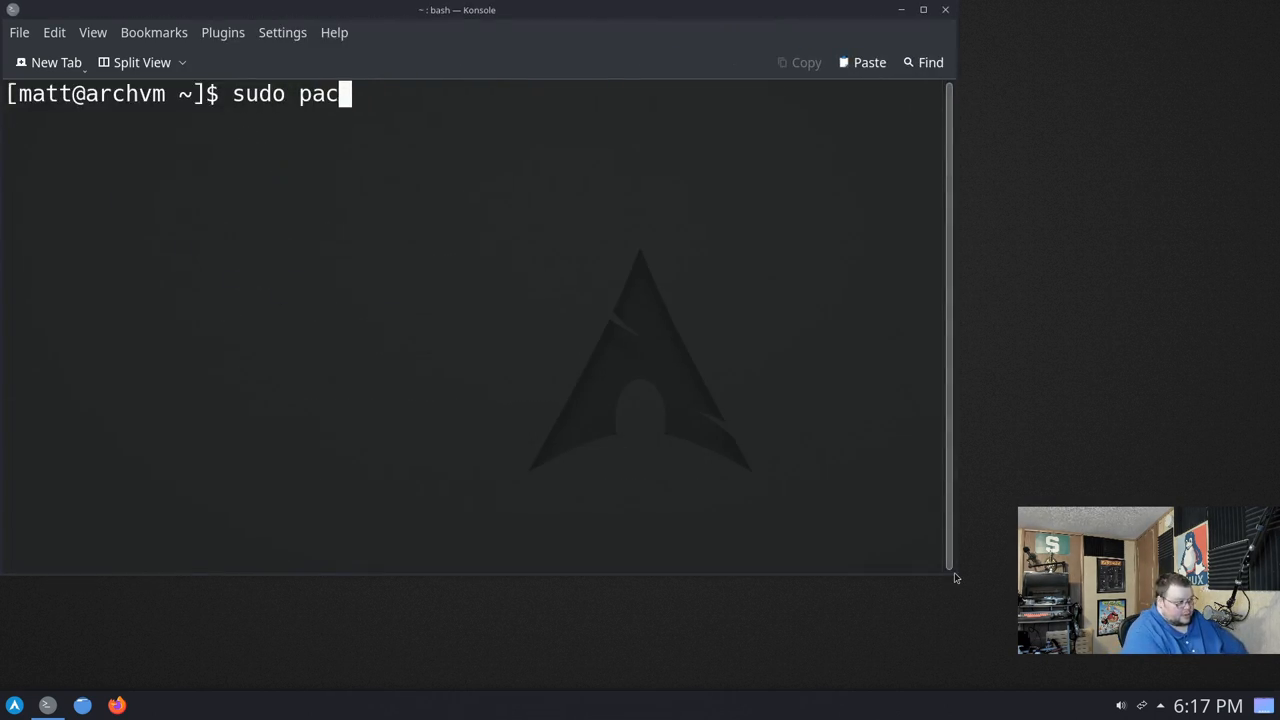
text(man -Syyu)
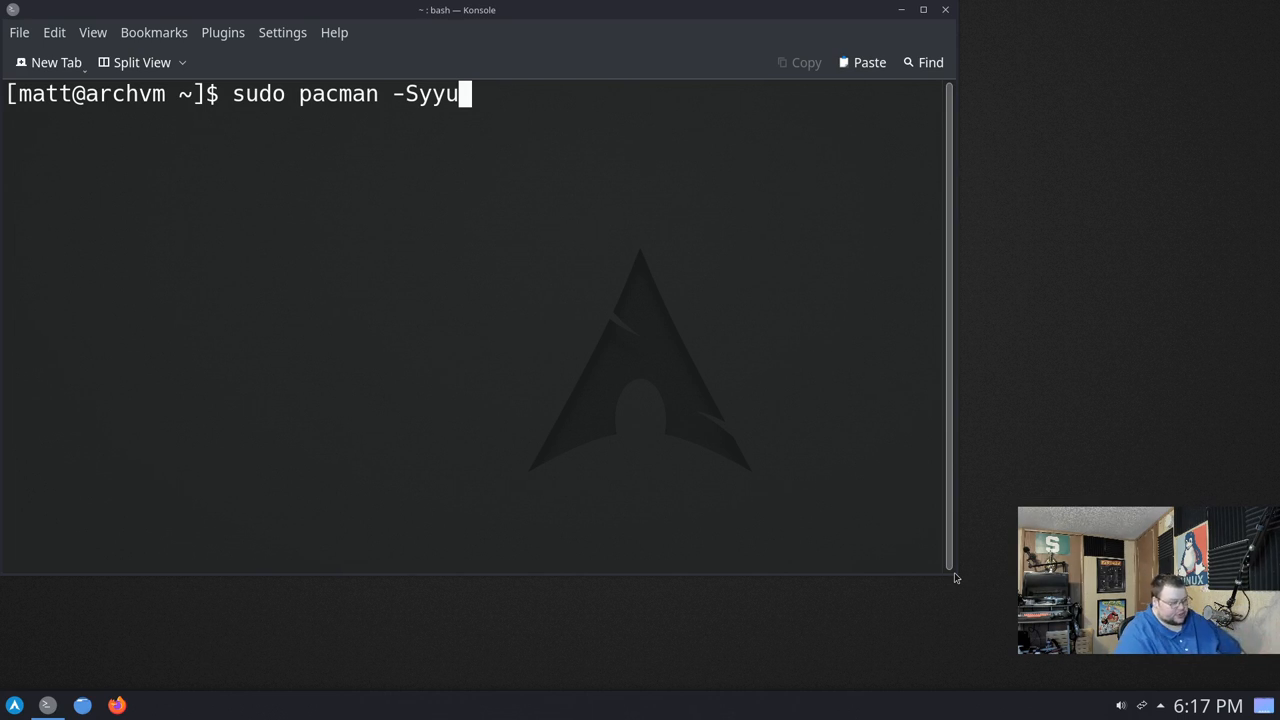
key(BackSpace)
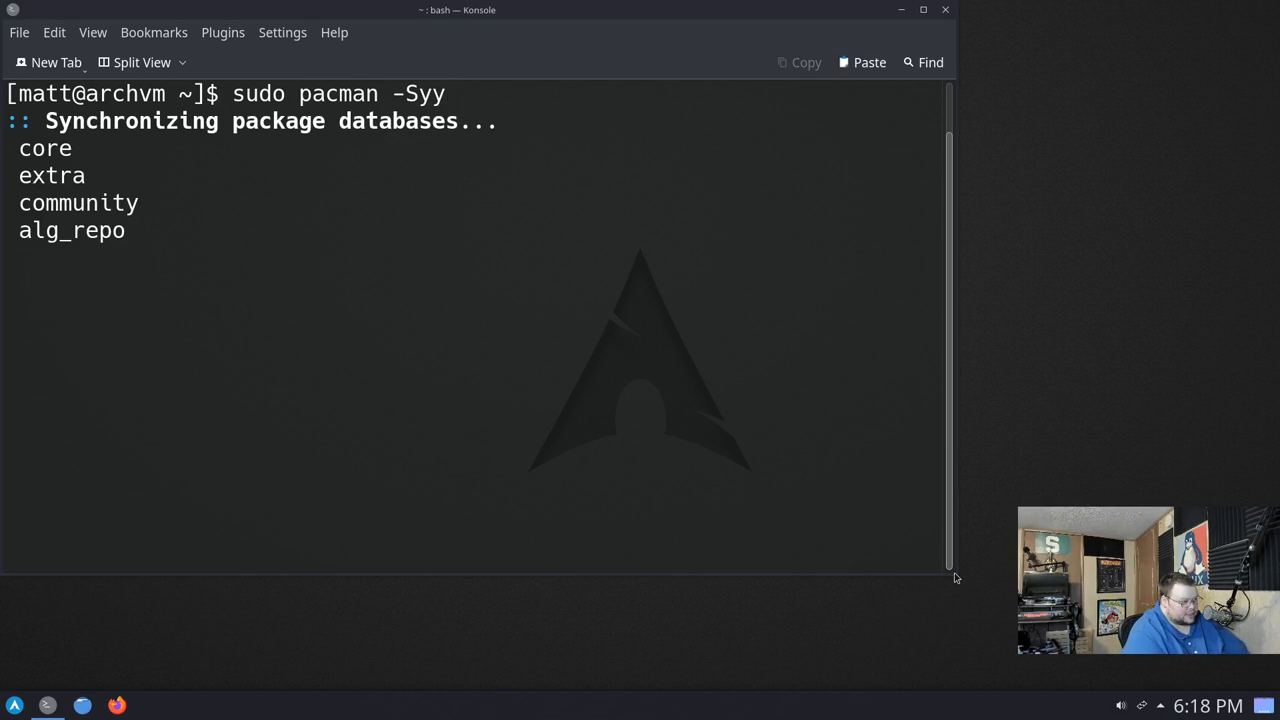
- Install archlinux-keyring with sudo pacman -S, confirming with y
text(sudo)
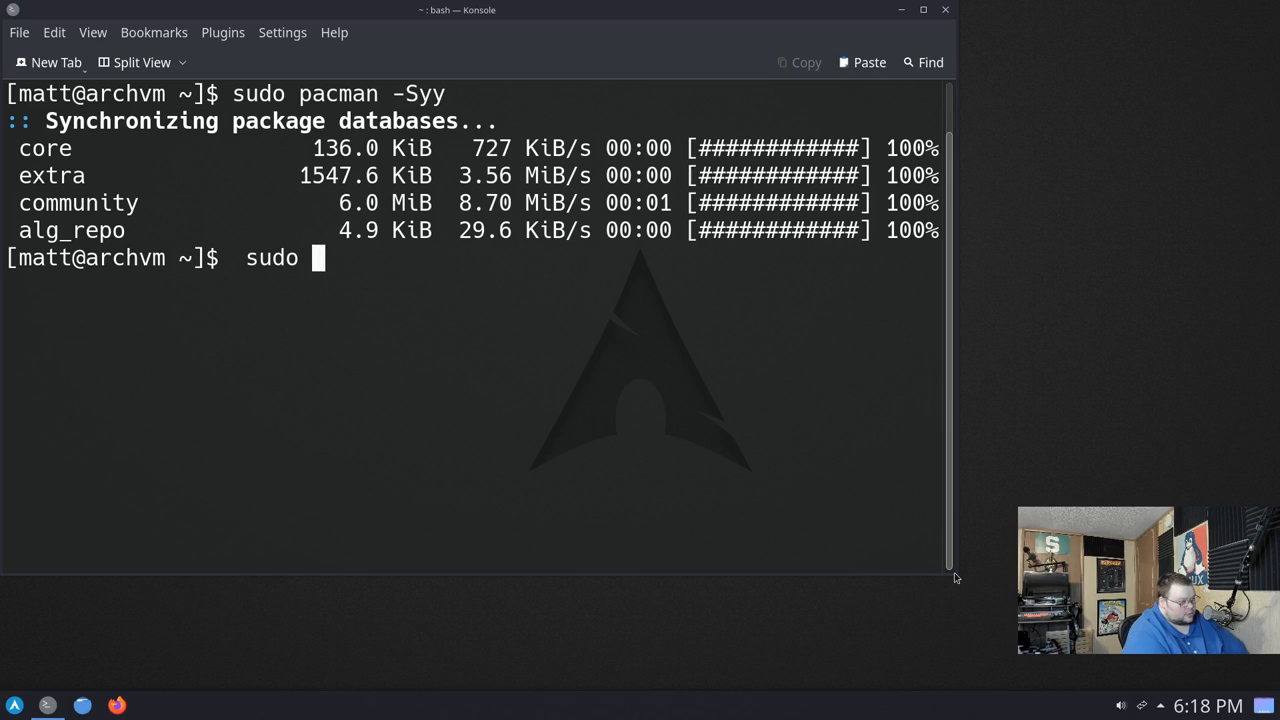
text(pacman)
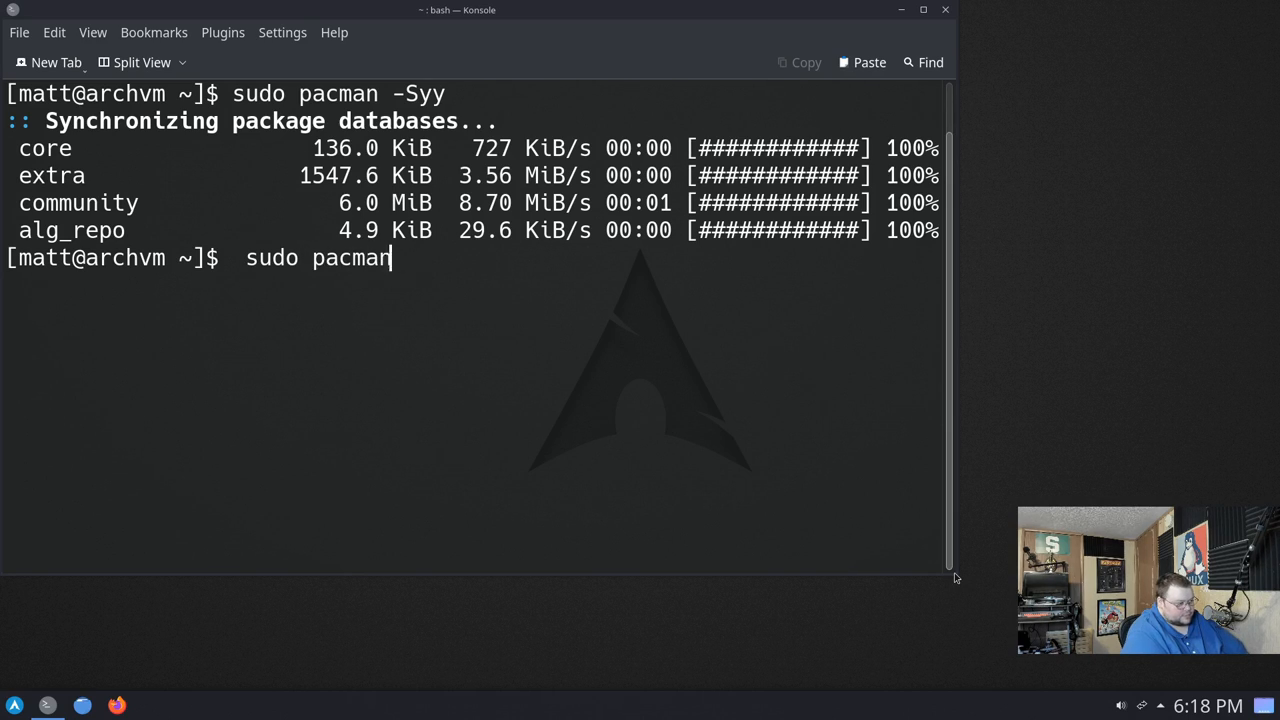
text(-S archlinux-keyring)
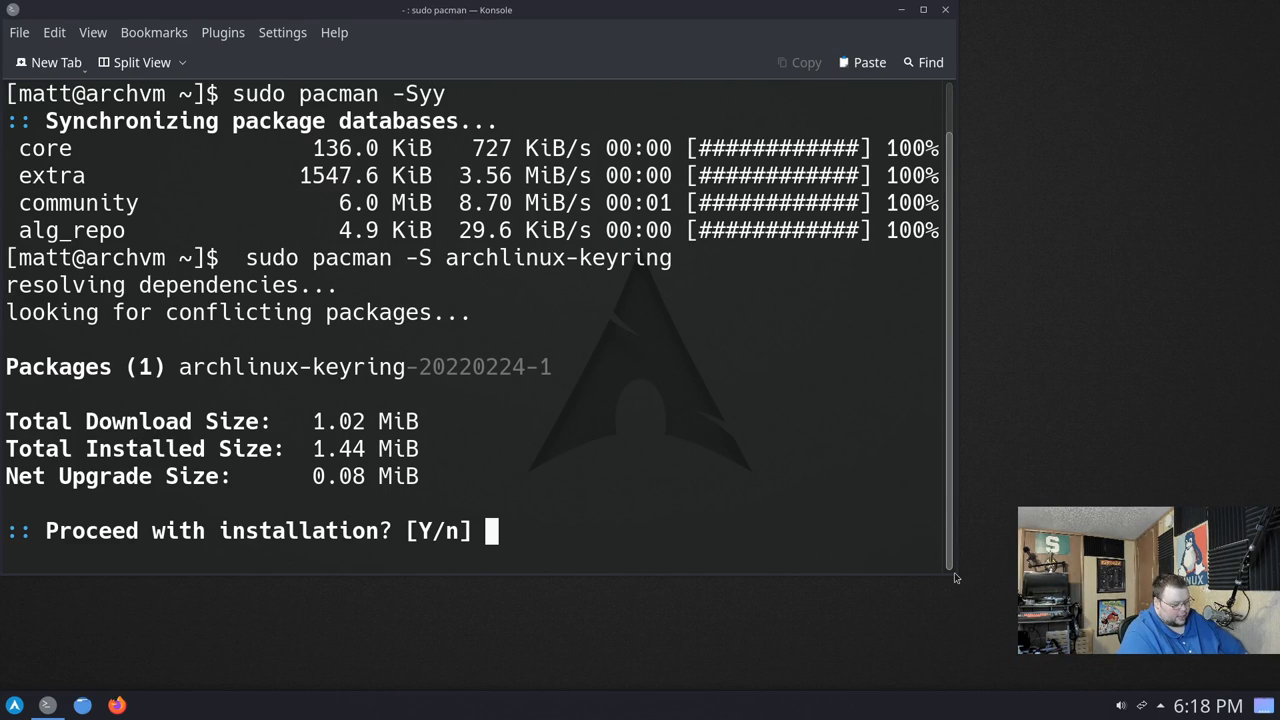
text(y)
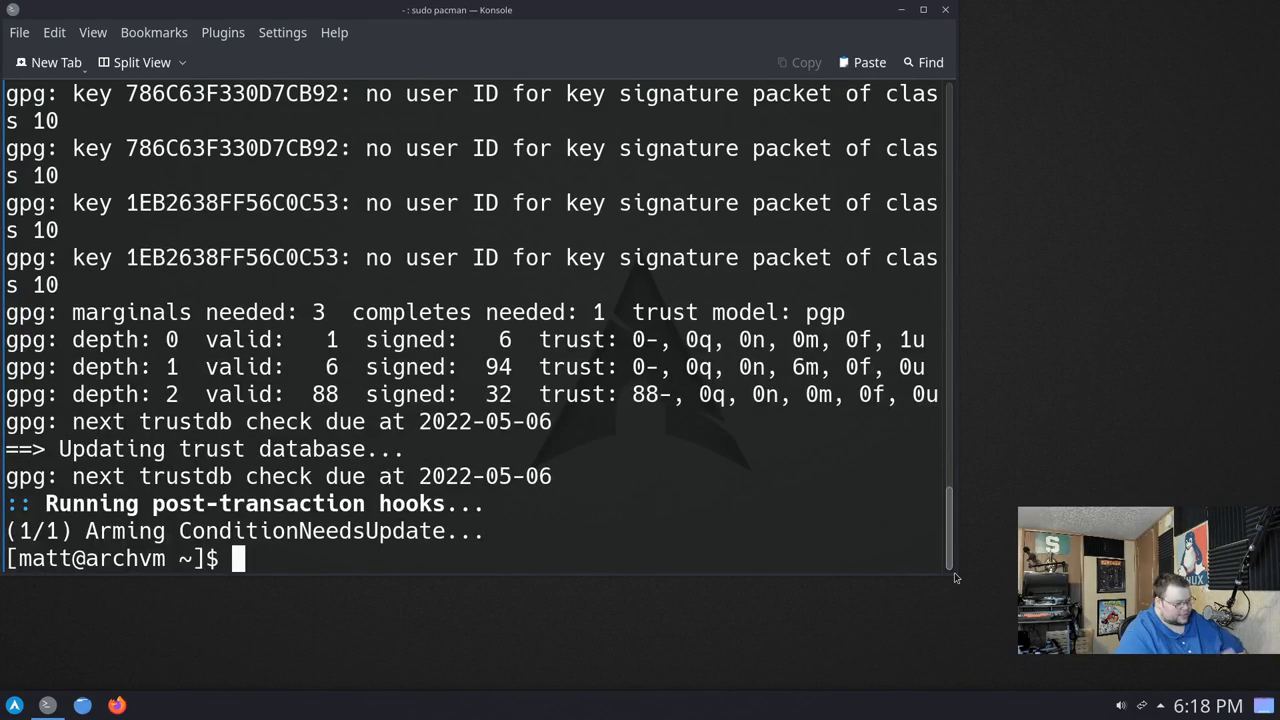
- Run 'sudo pacman -Syyu' and accept replacing hwids with core/hwdata
text(sudo pa)
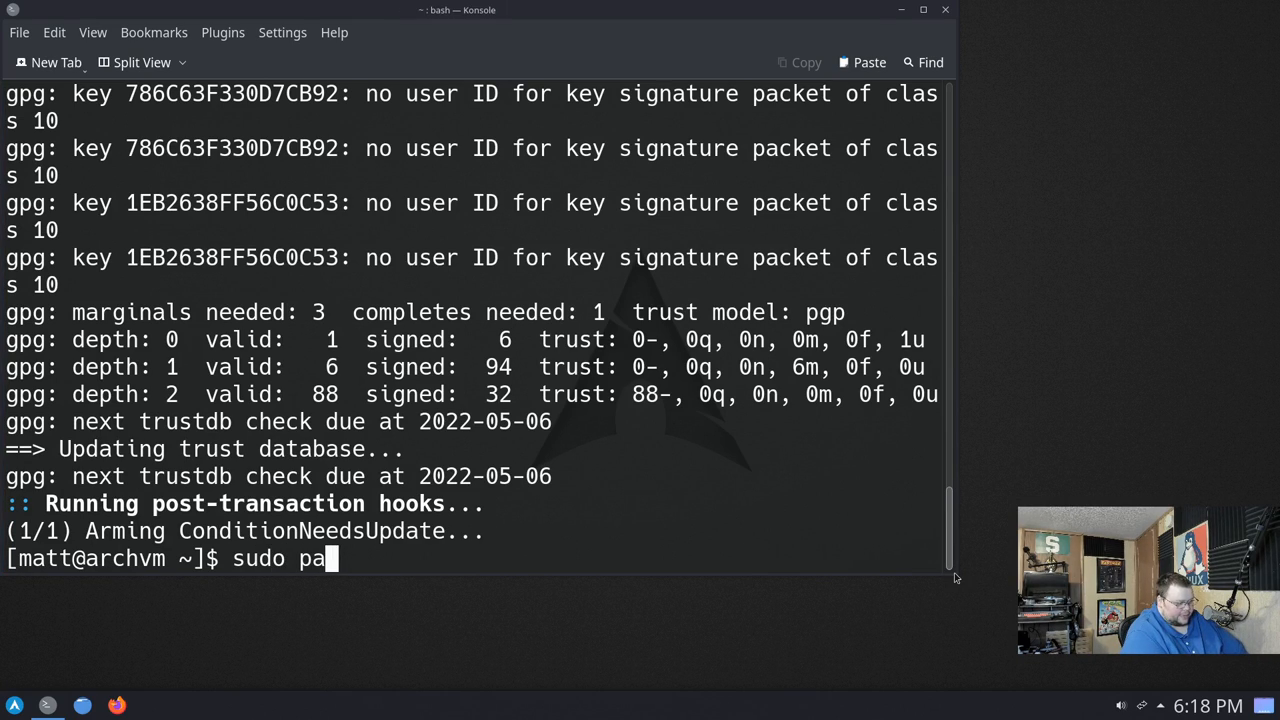
text(cman -Syy)
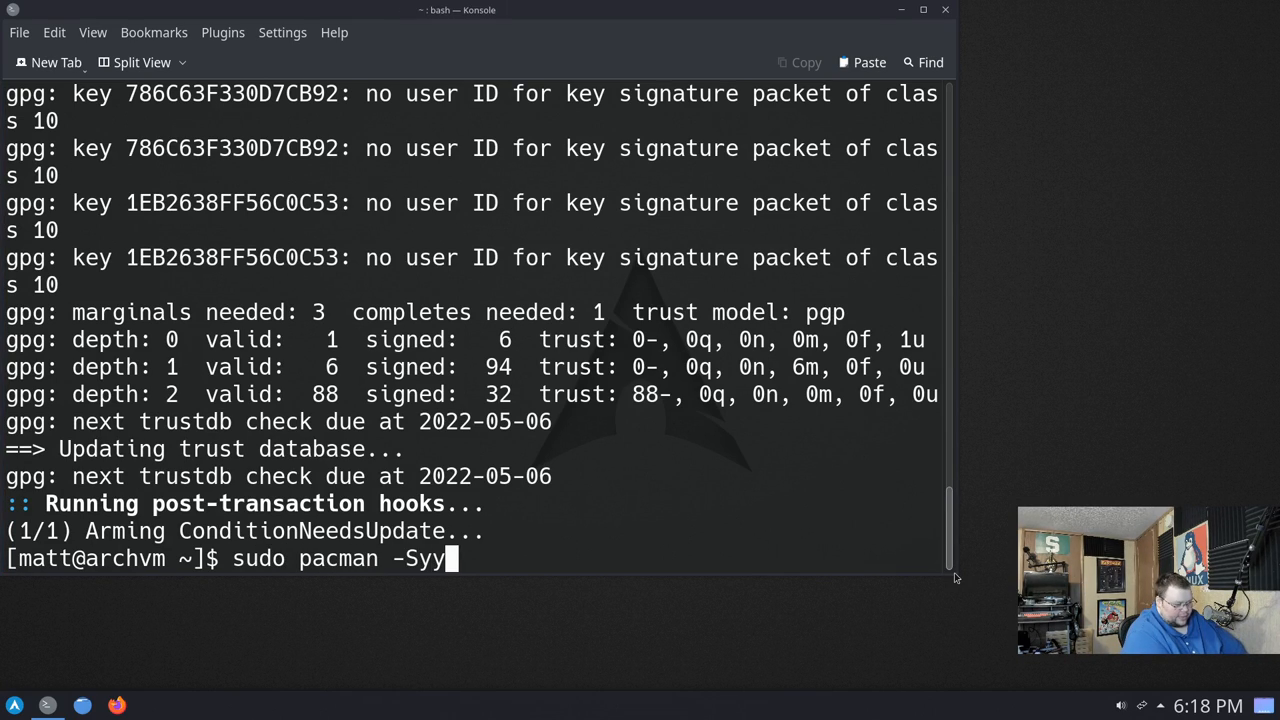
key(Return)
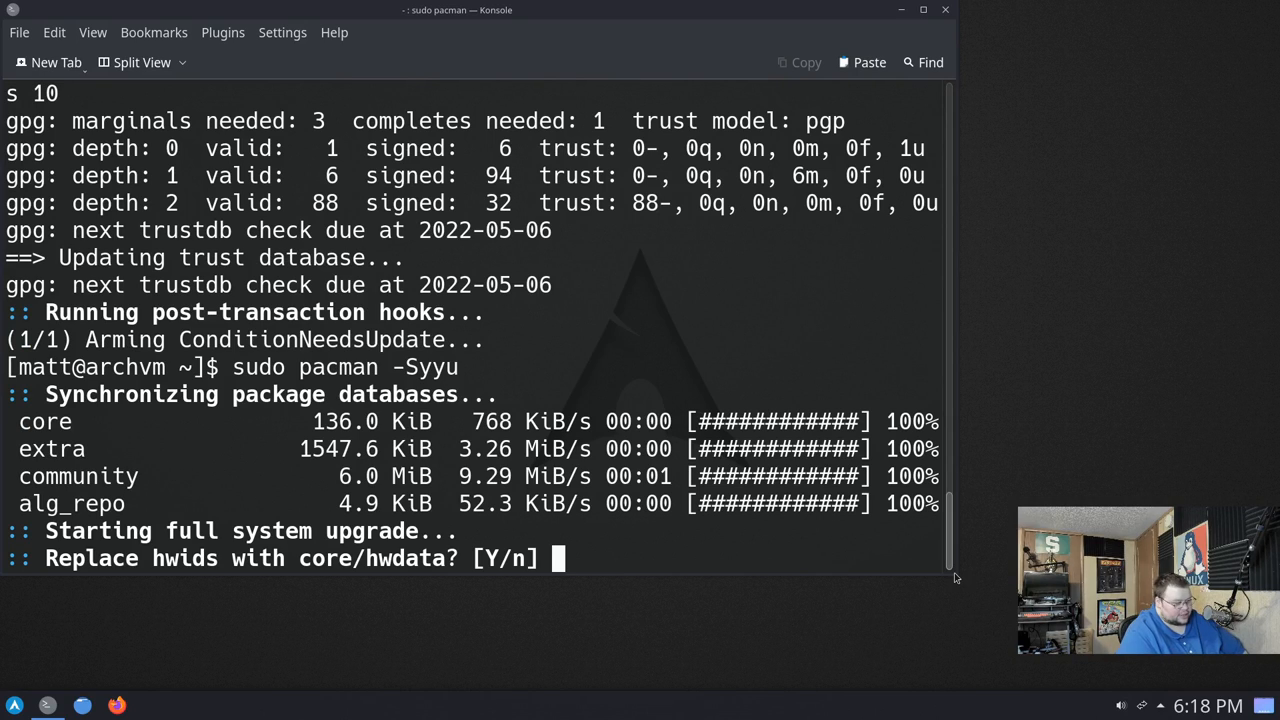
text(Y)
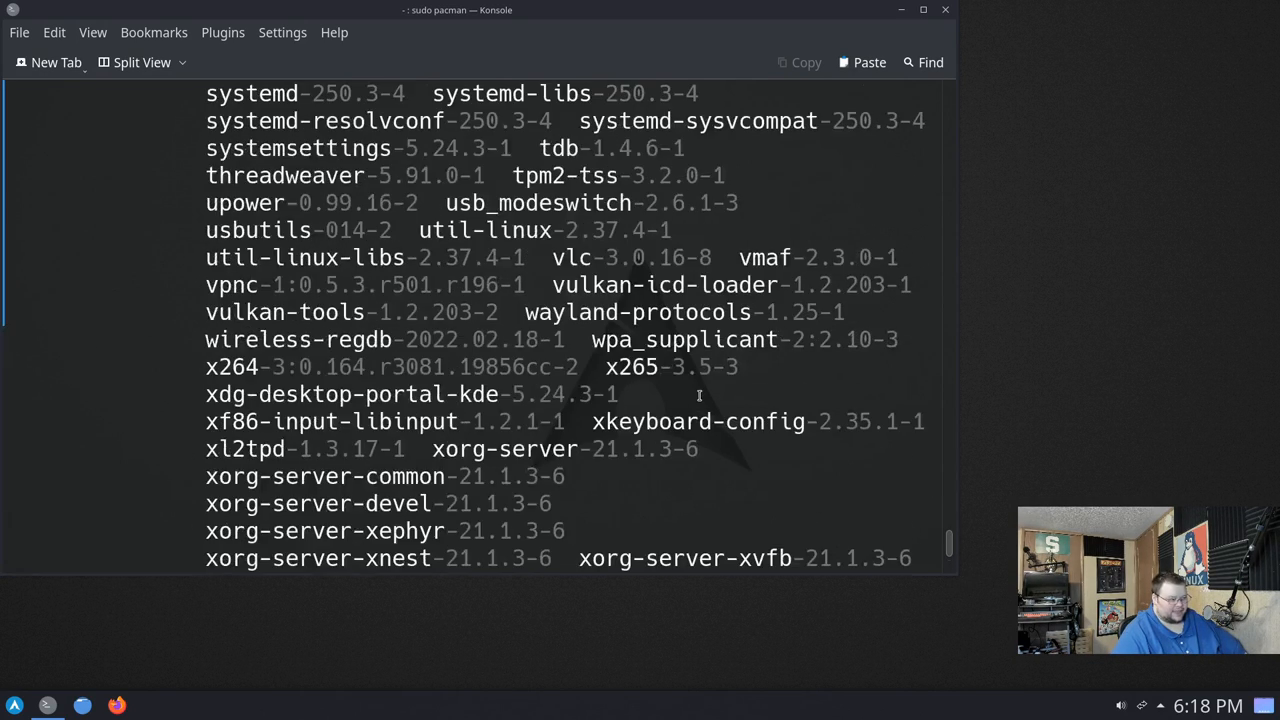
- Scroll through the list of 423 packages queued for upgrade
scroll(up, 3)
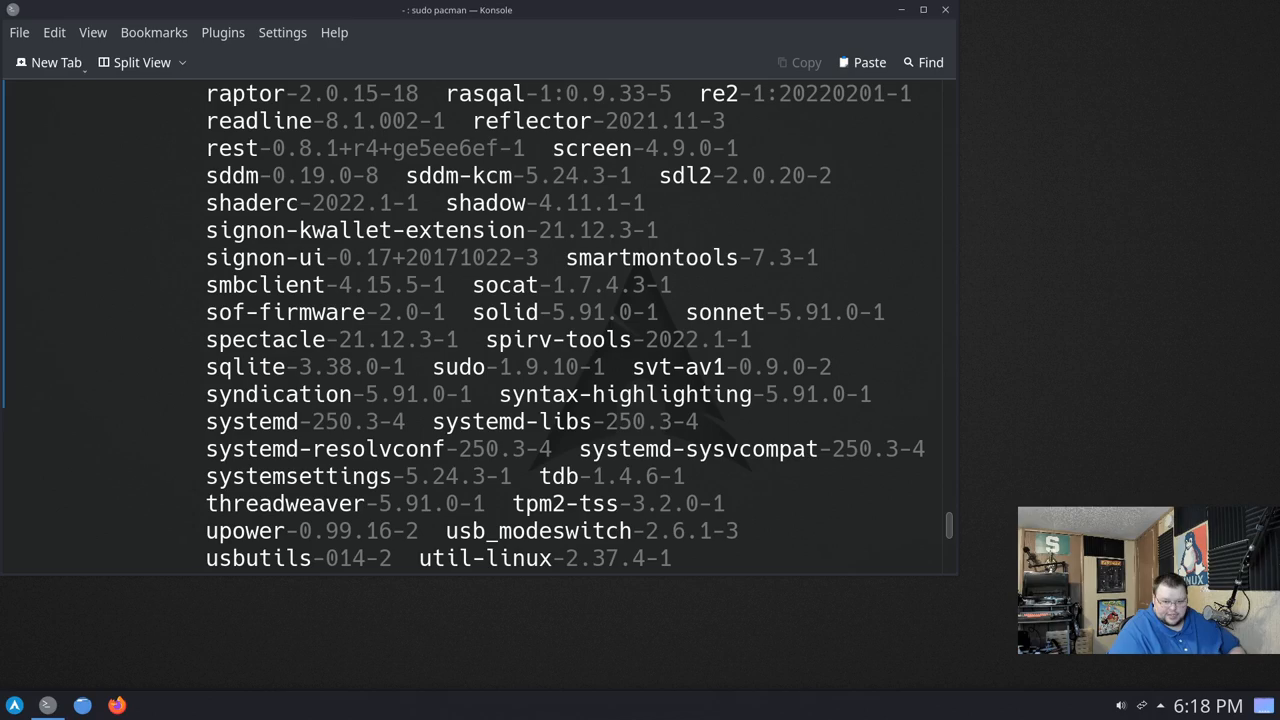
scroll(up, 3)
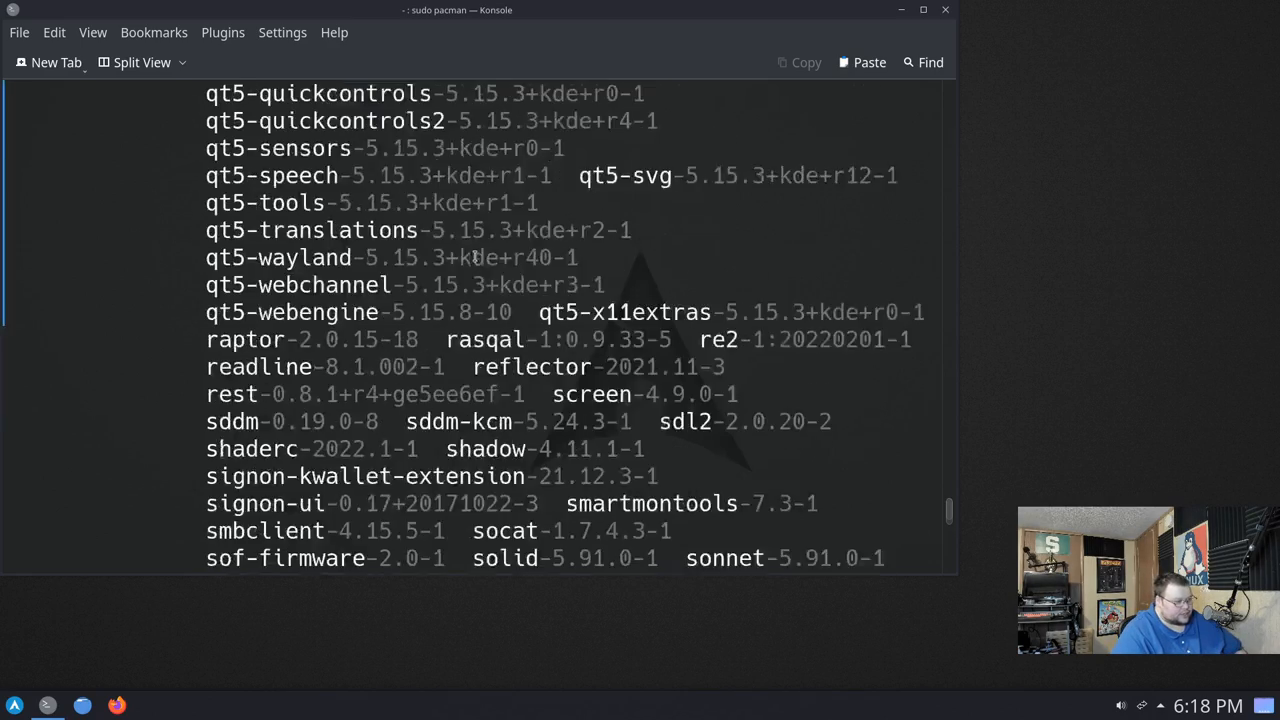
scroll(up, 3)
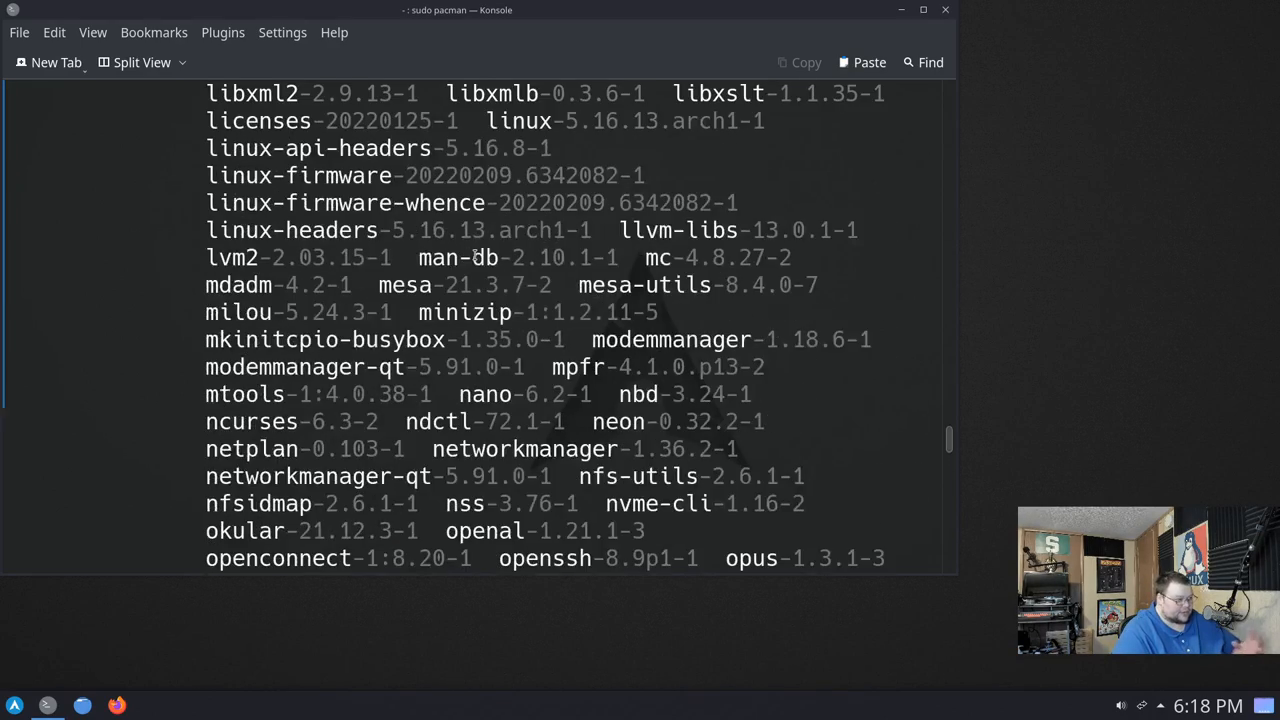
scroll(up, 3)
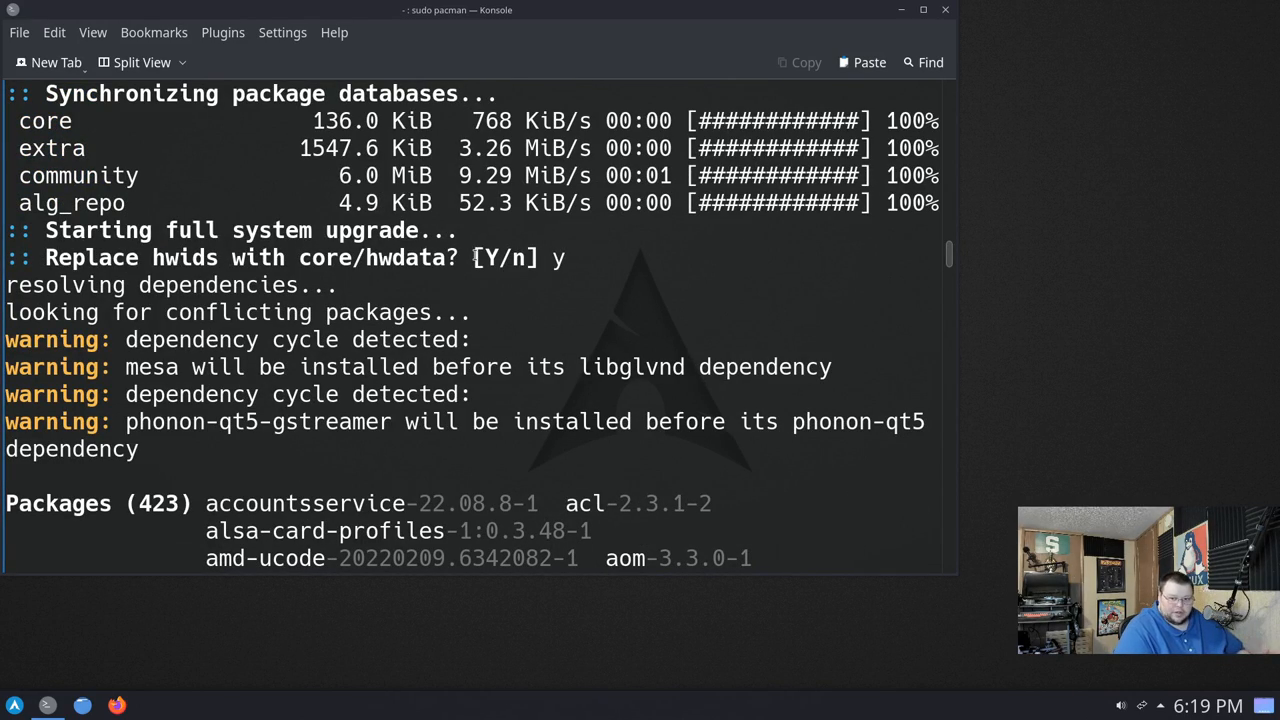
scroll(down, 3)
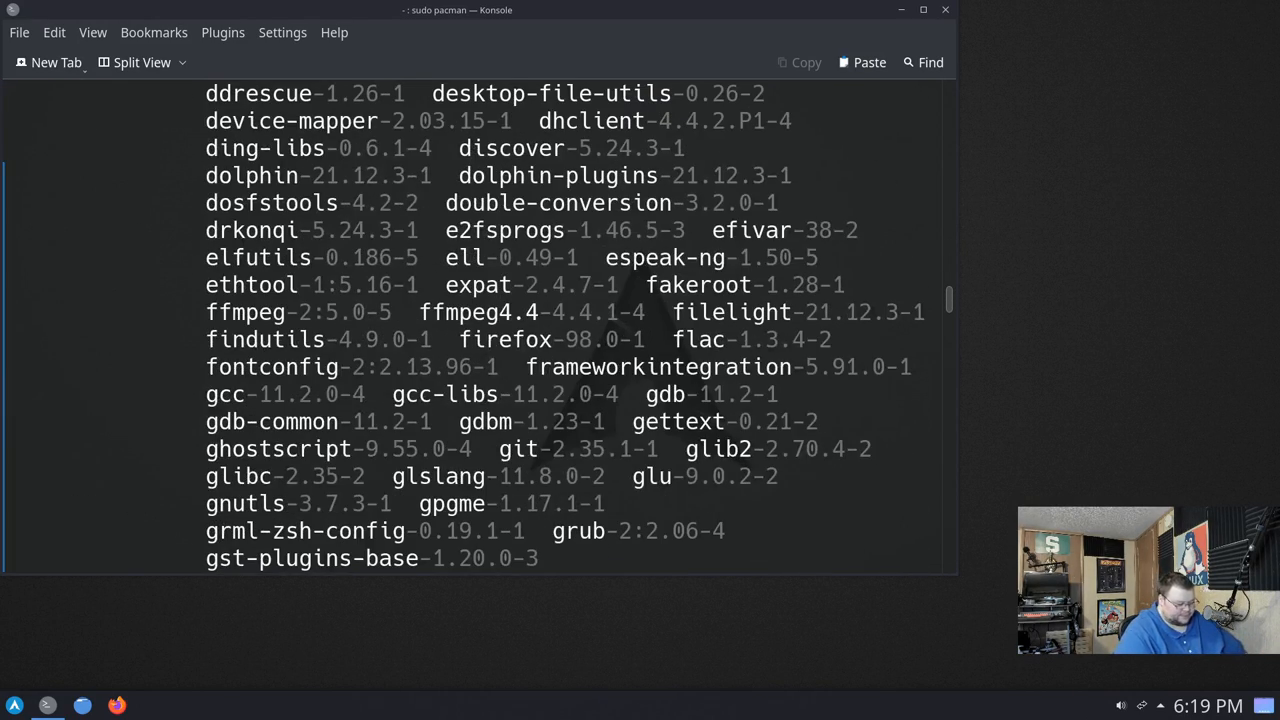